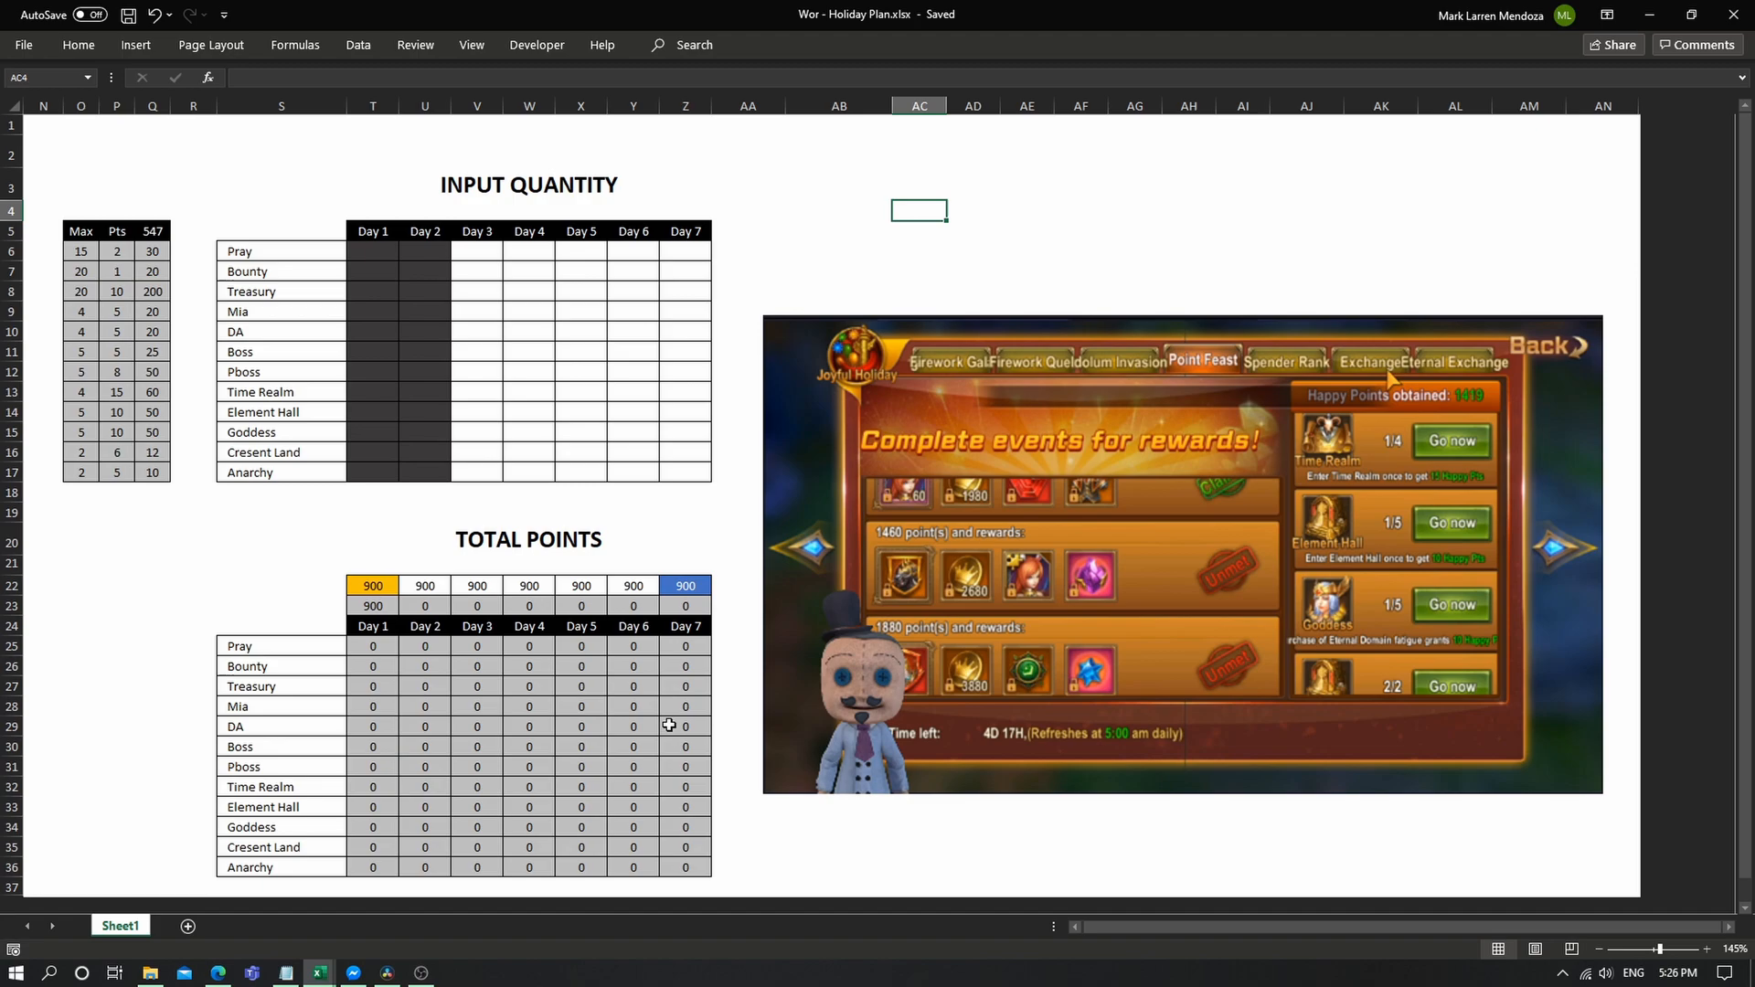
mouse_move(1106, 585)
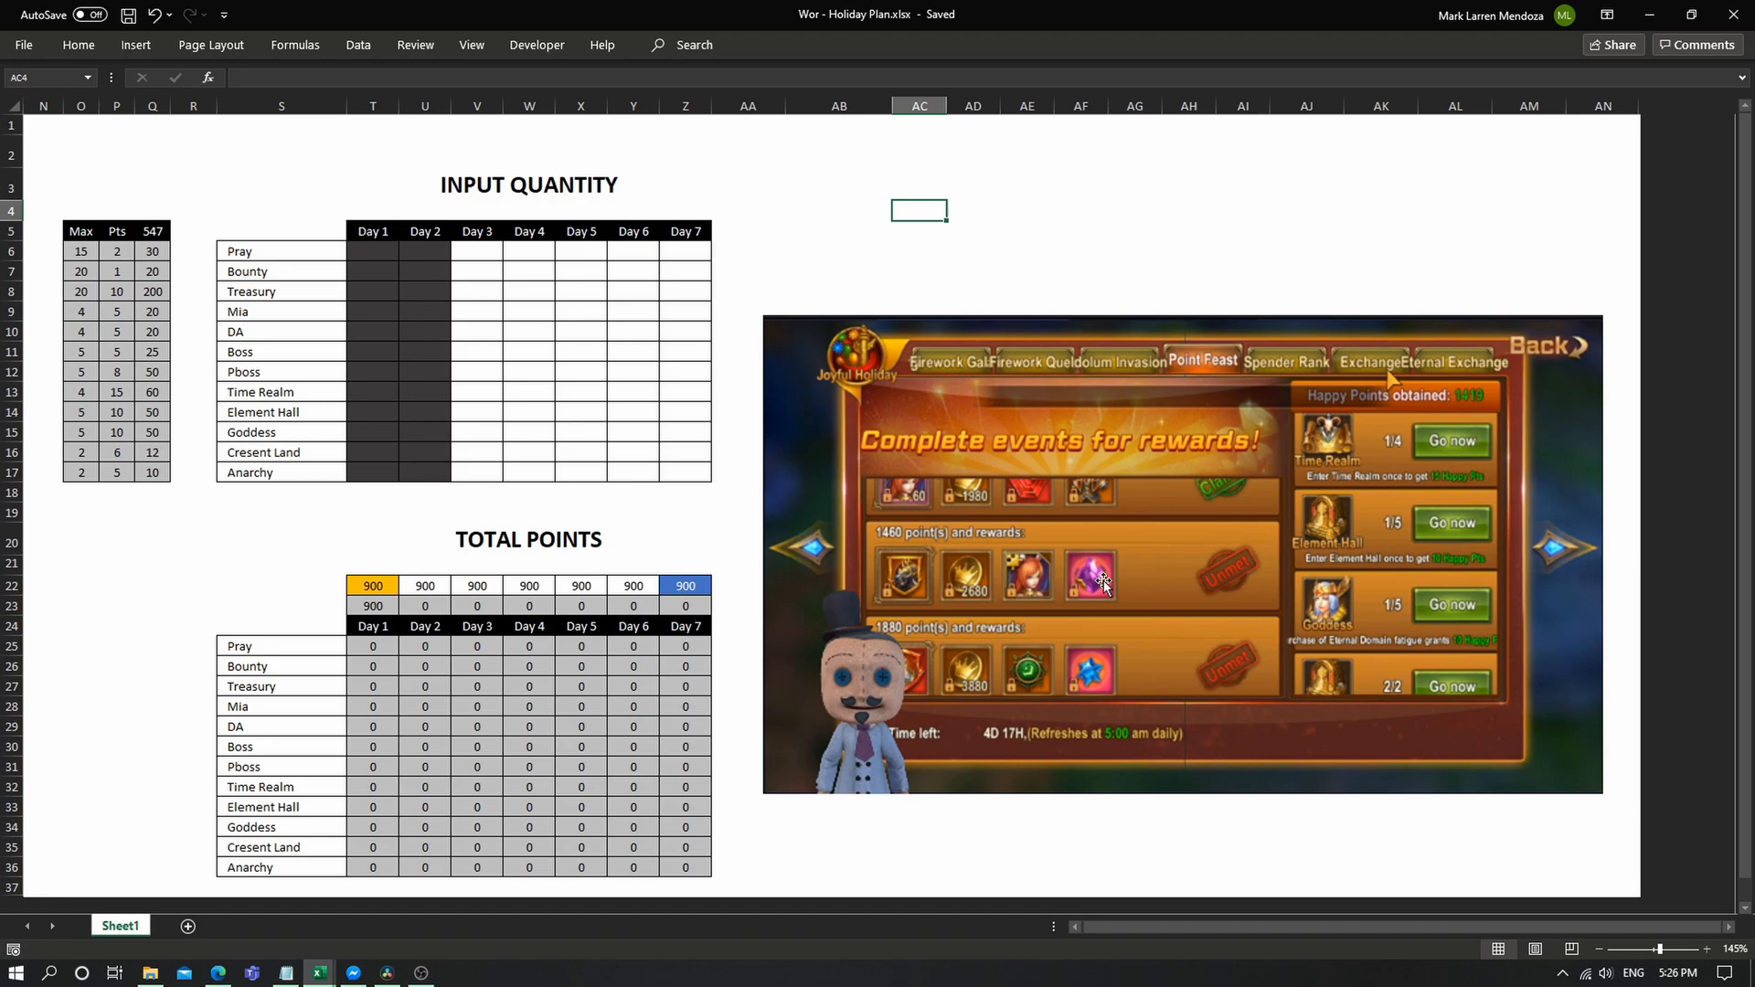
Step: Enter 1419 as the Day 1 starting points total, then select the Day 3 quantity cells
click(684, 512)
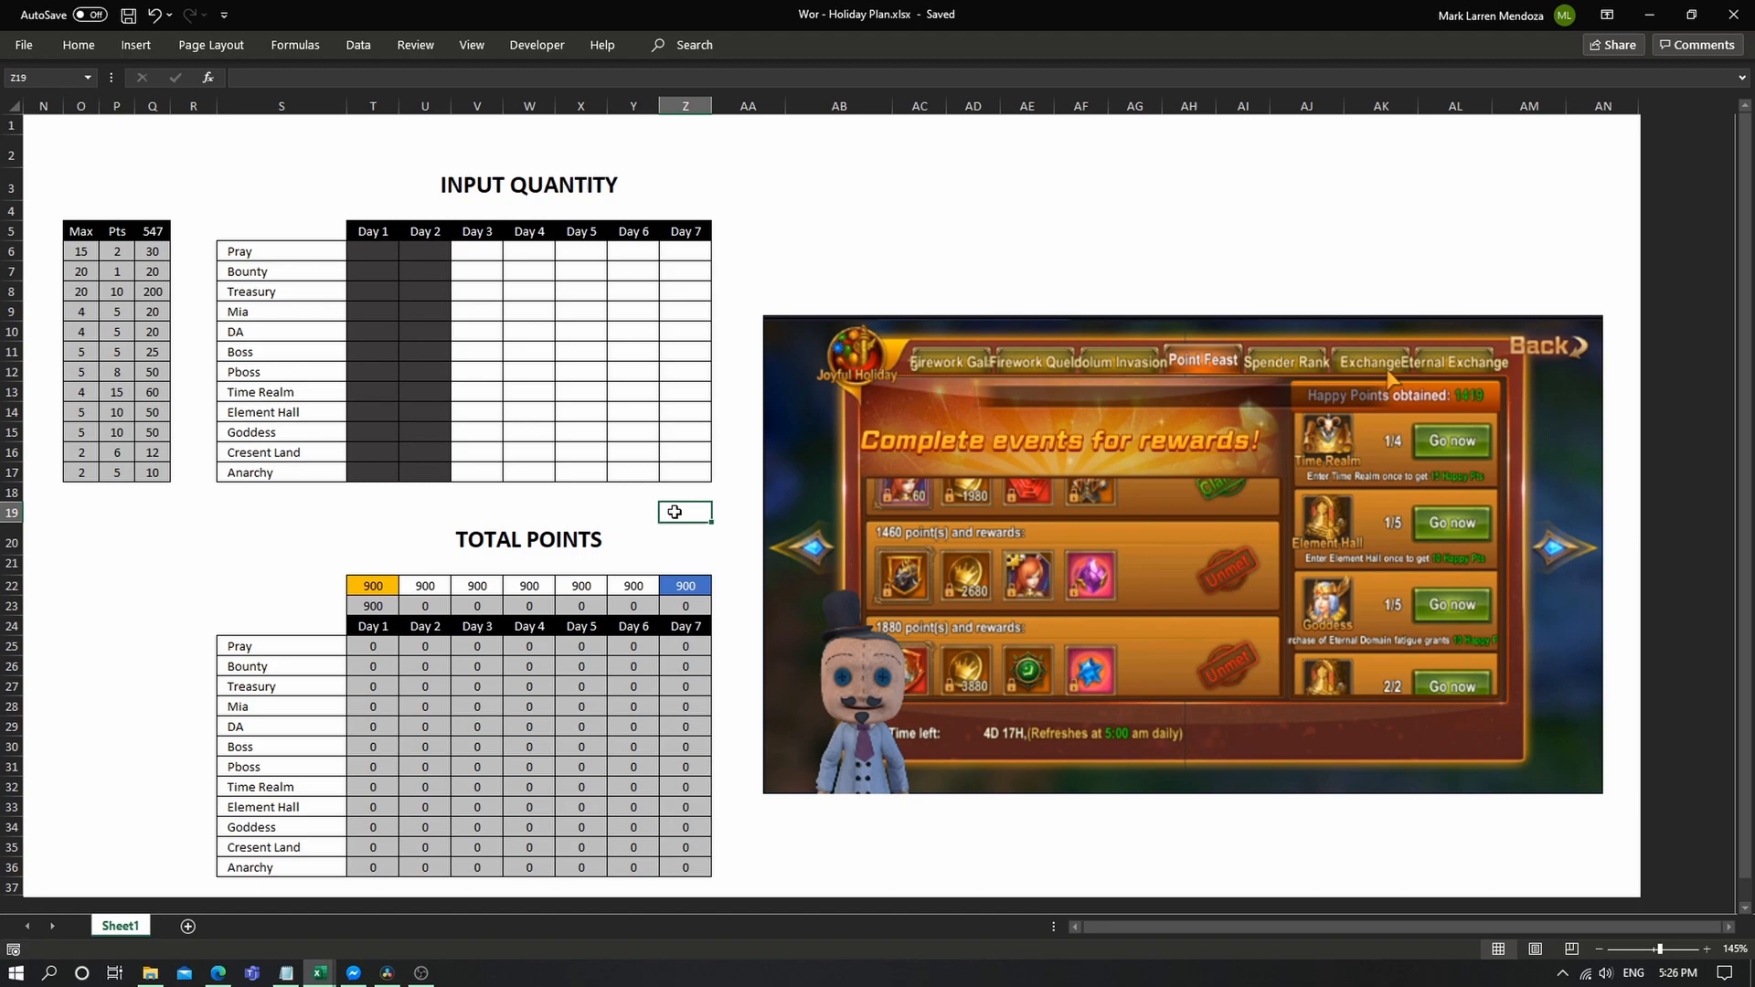
mouse_move(596, 366)
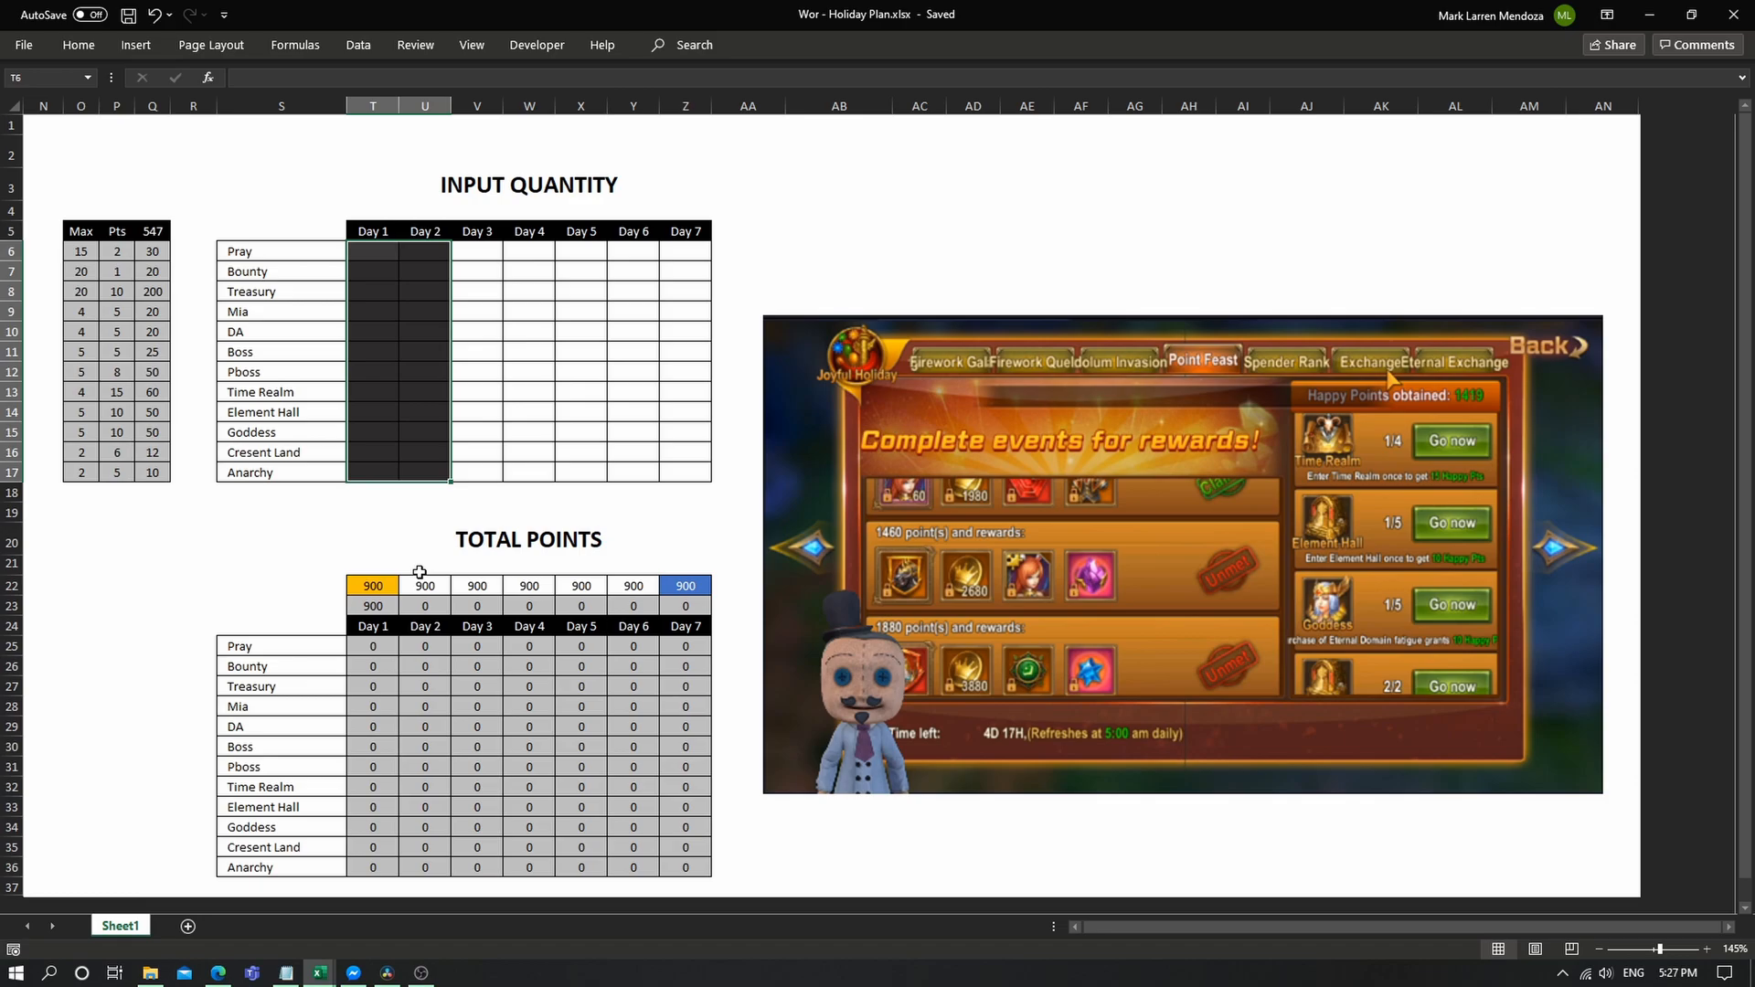
click(373, 585)
text(1419)
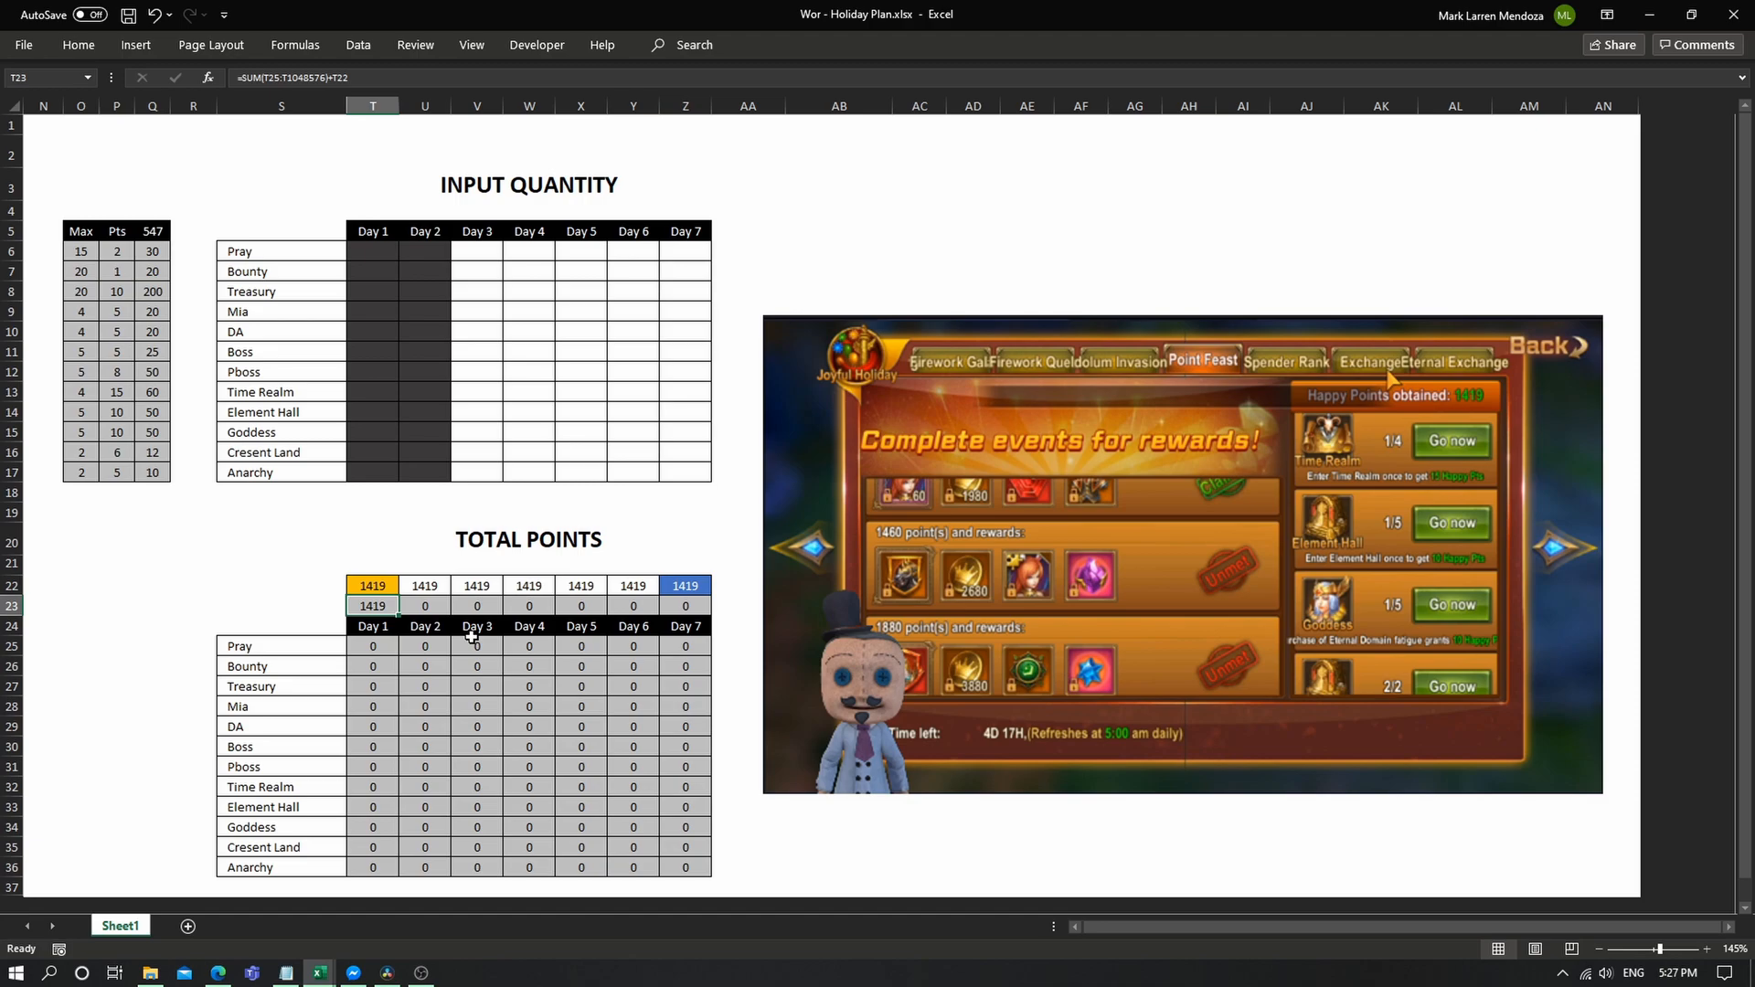
click(475, 251)
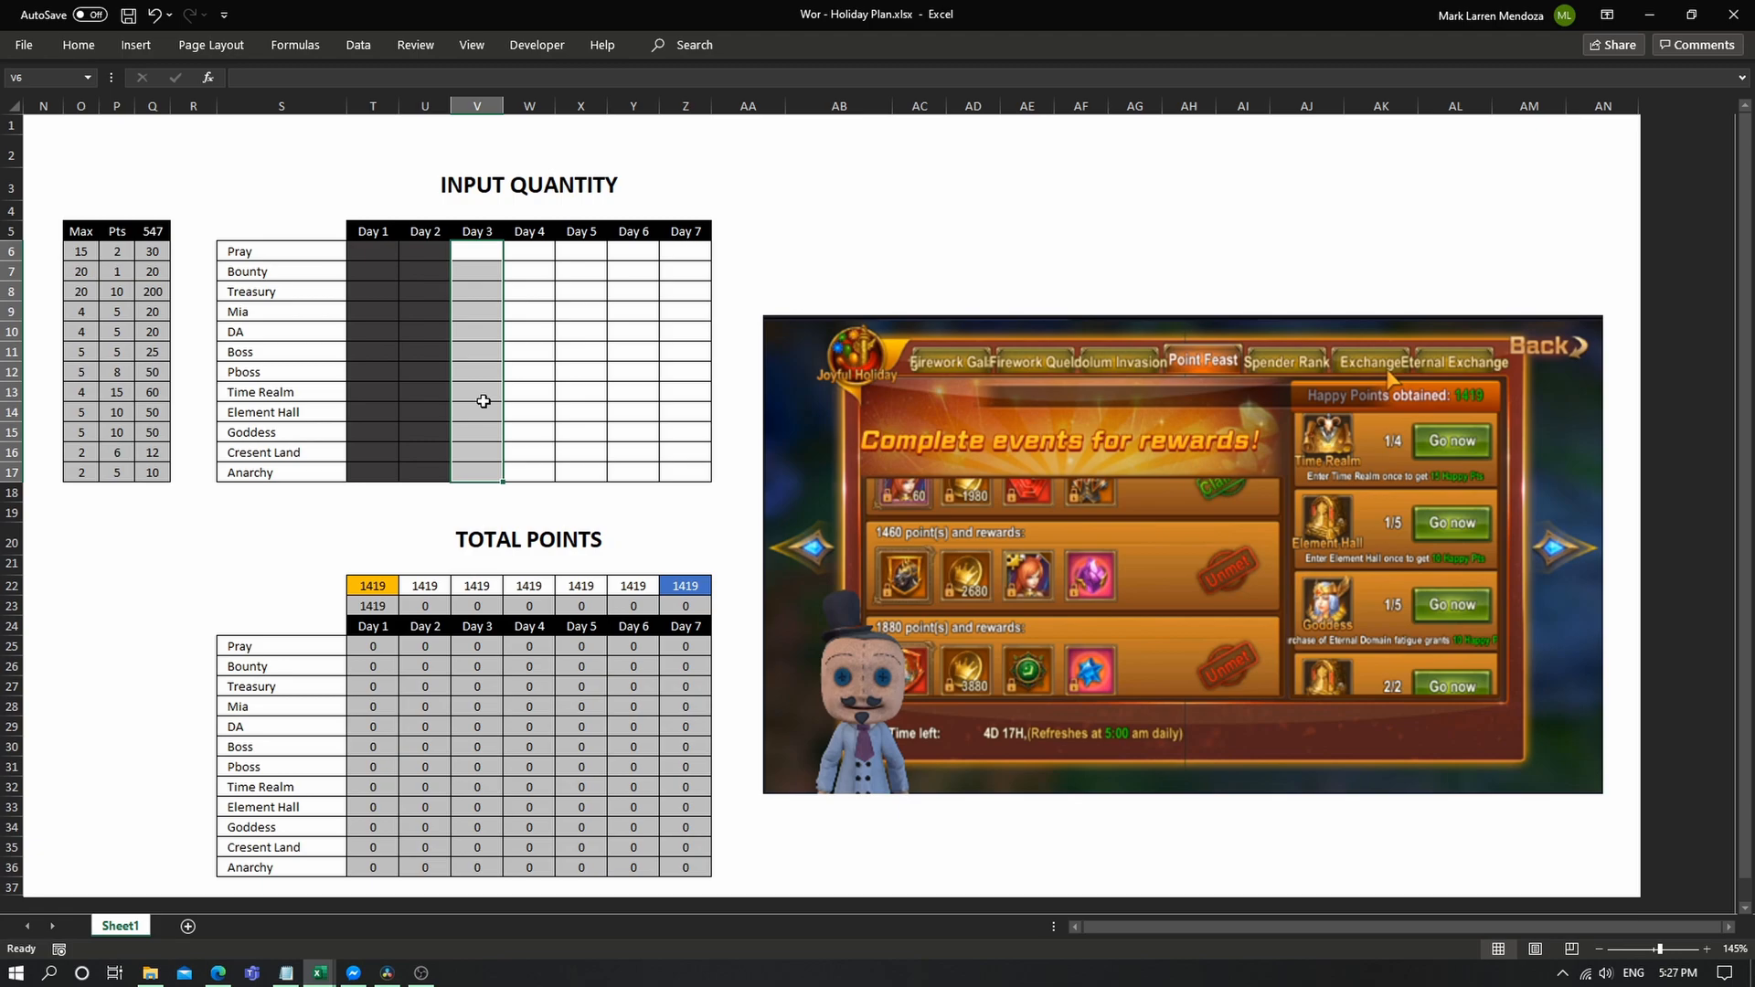
Step: Enter Day 3 quantities 3 Time Realm, 4 Element Hall and 4 Goddess, checking the Day 7 total
text(3)
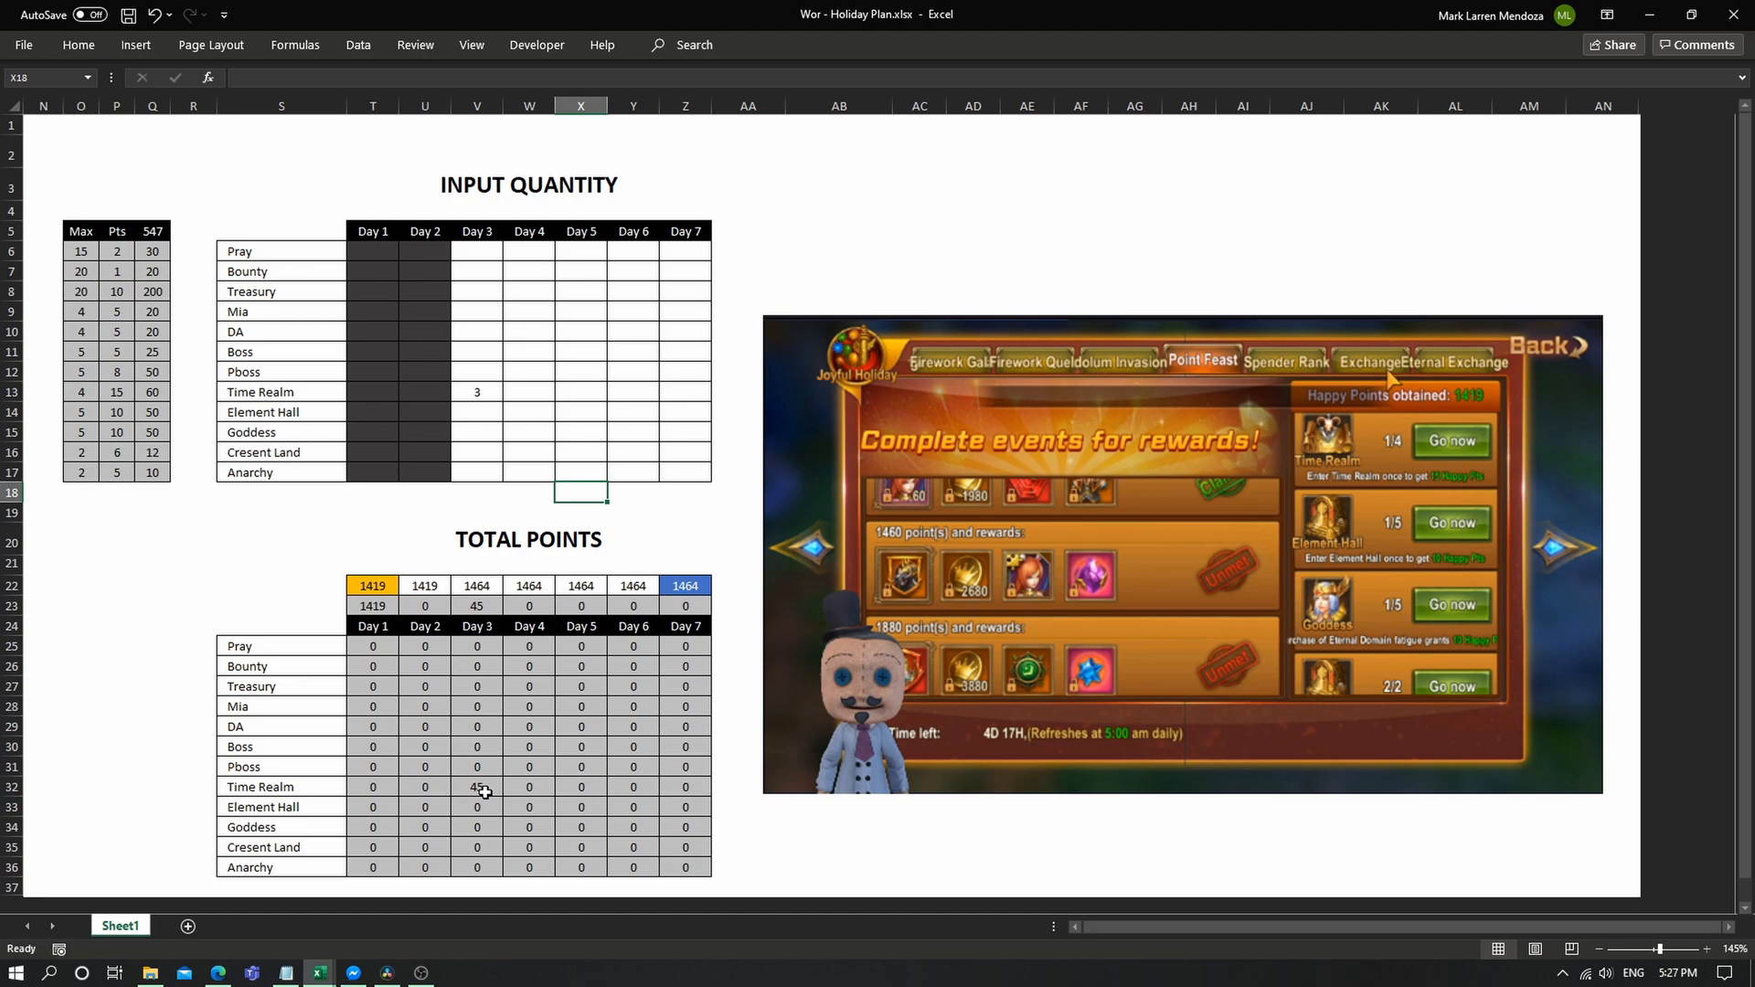
click(684, 585)
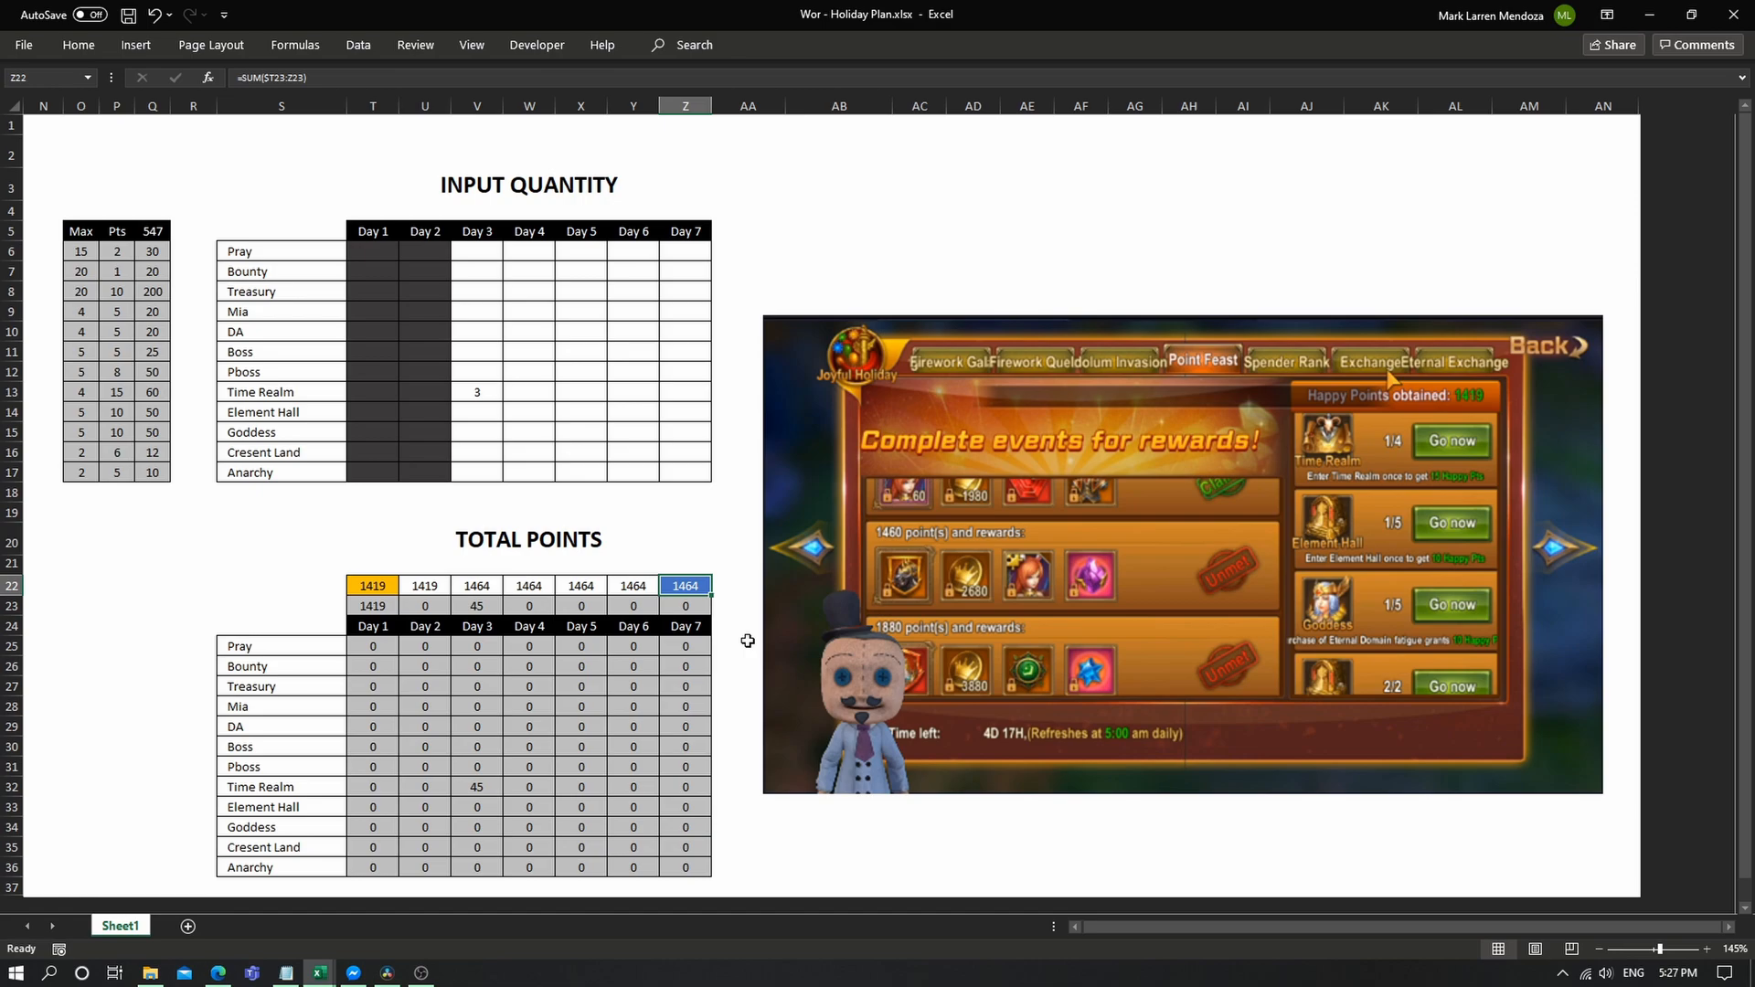
click(746, 625)
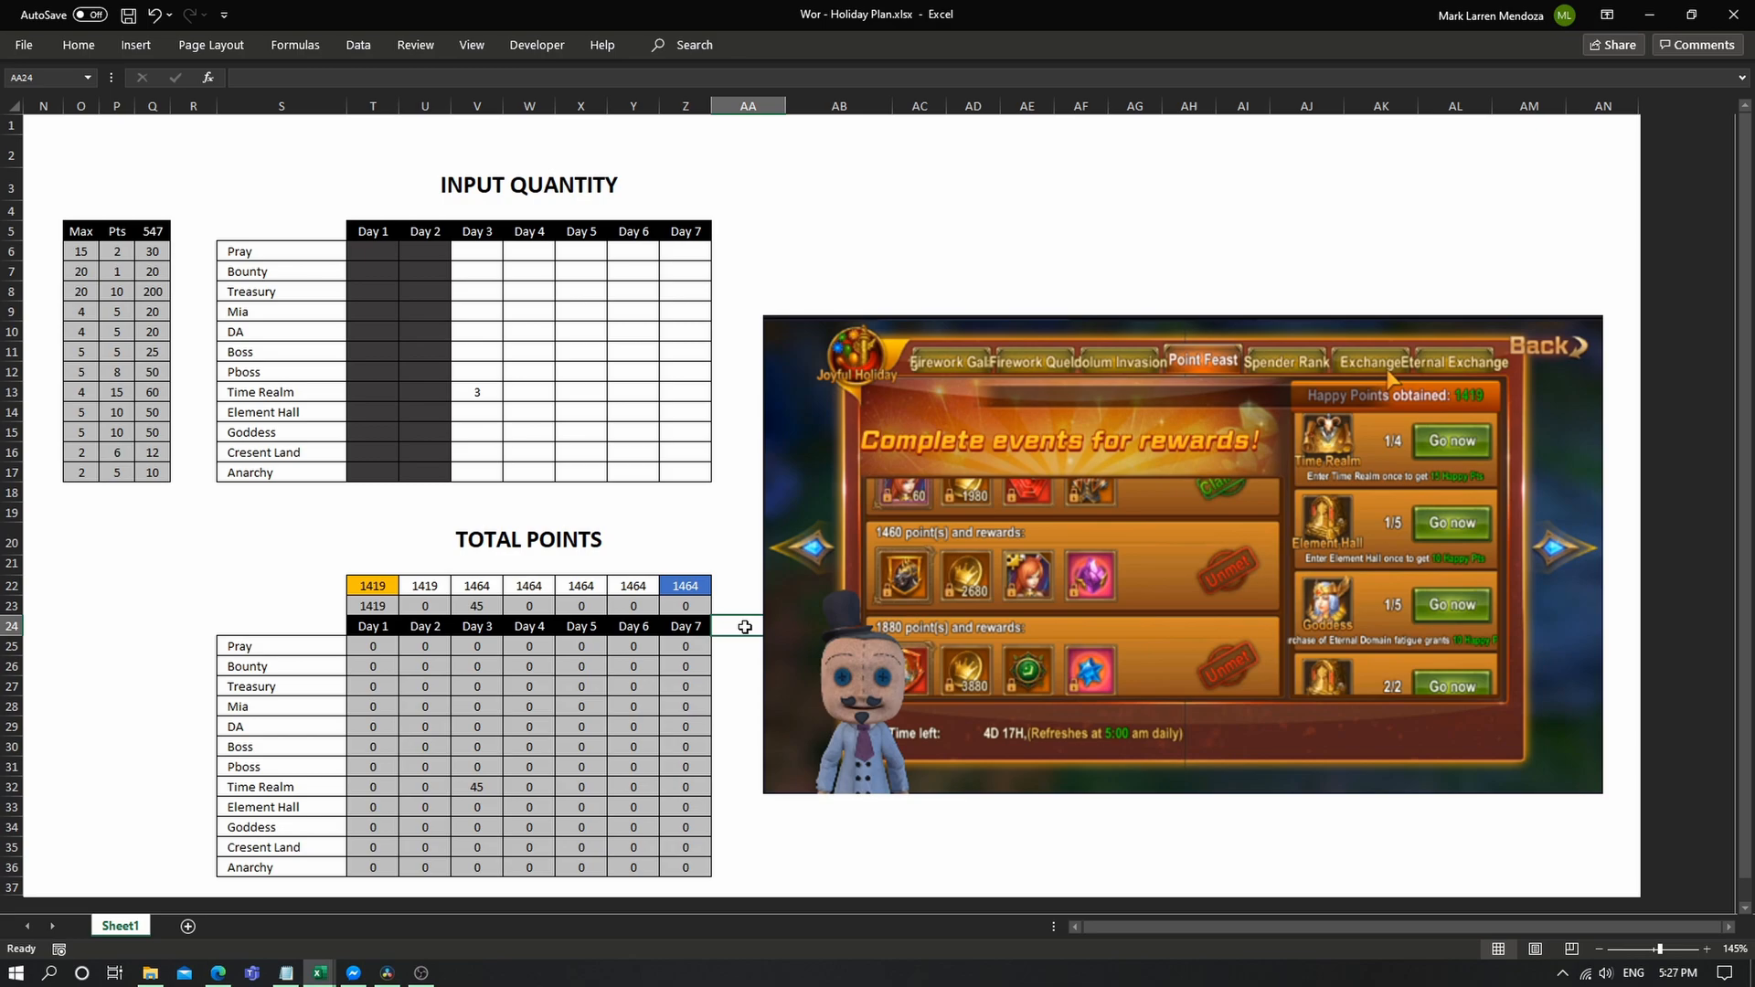
mouse_move(907, 614)
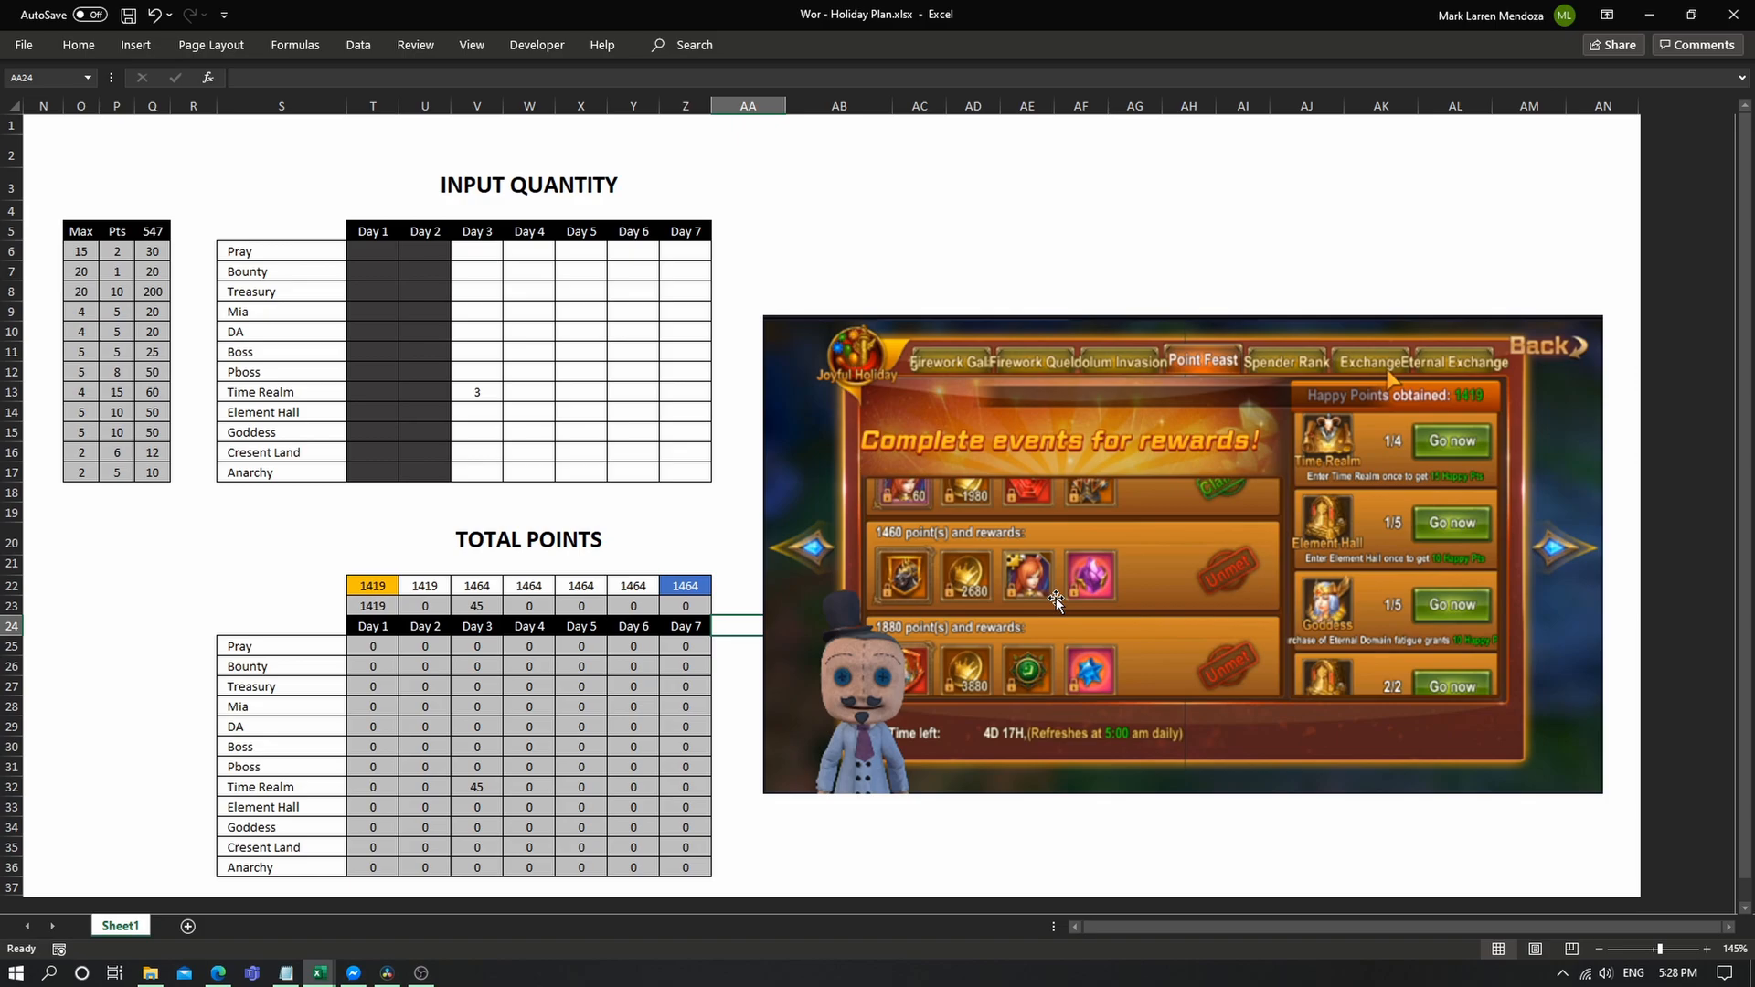
mouse_move(1340, 567)
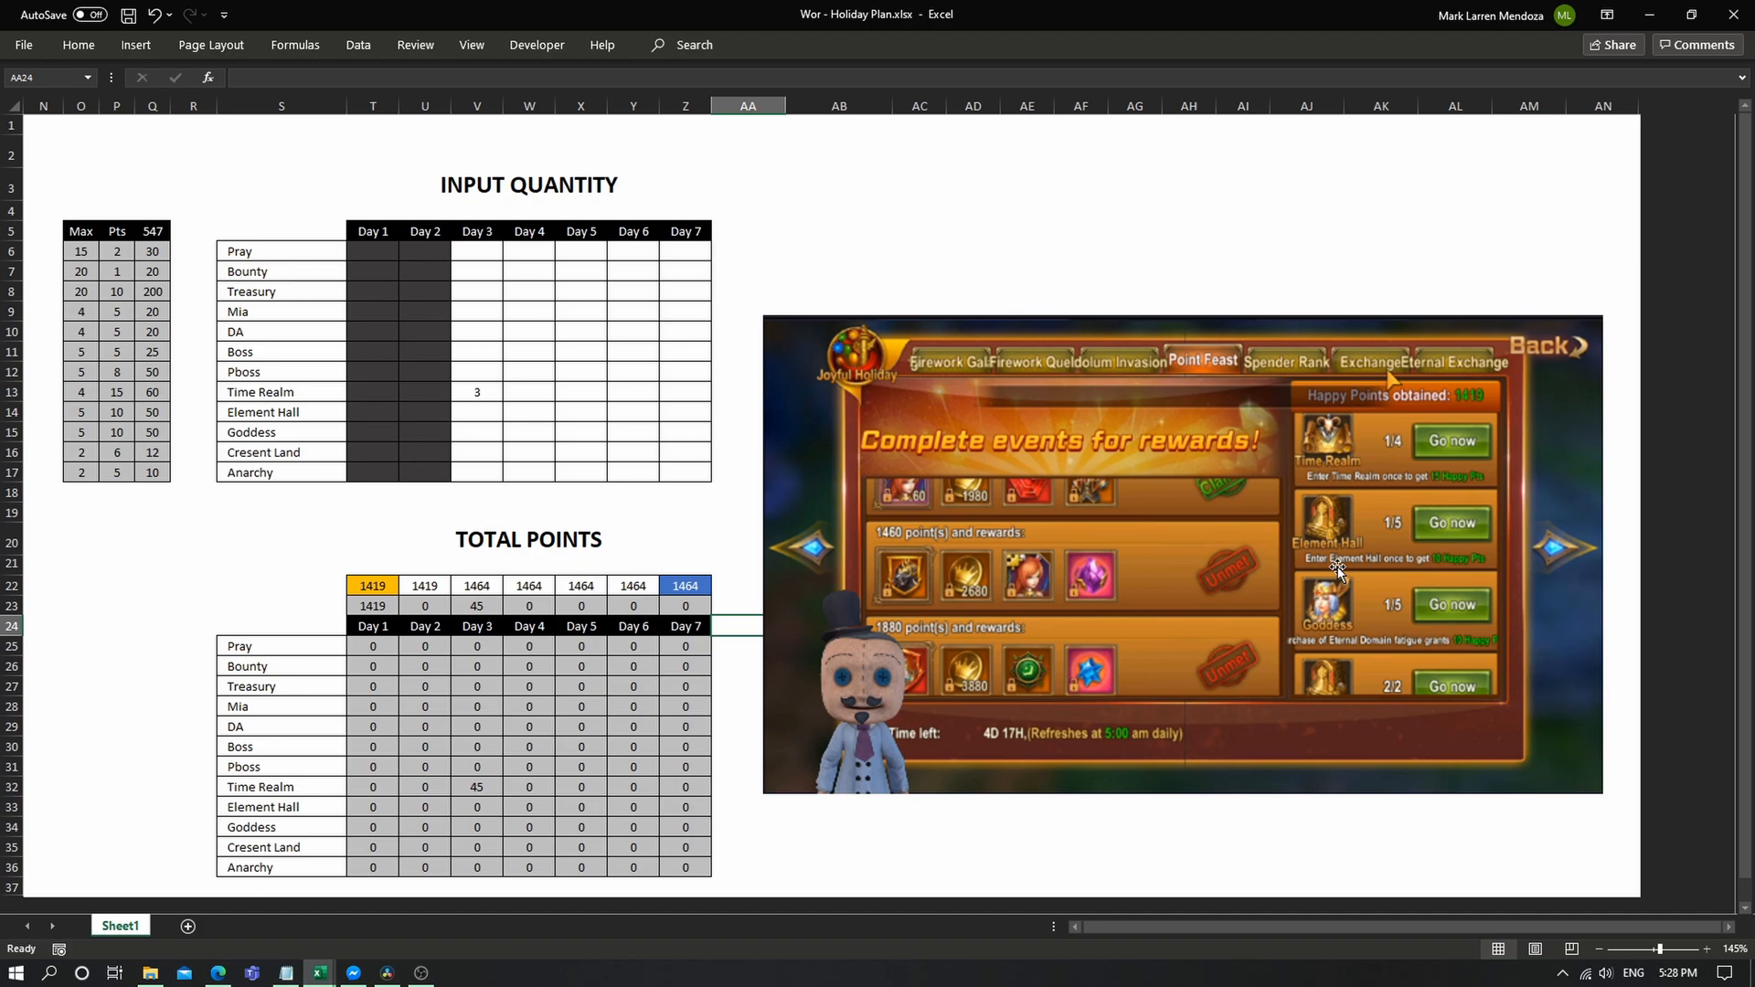
text(4)
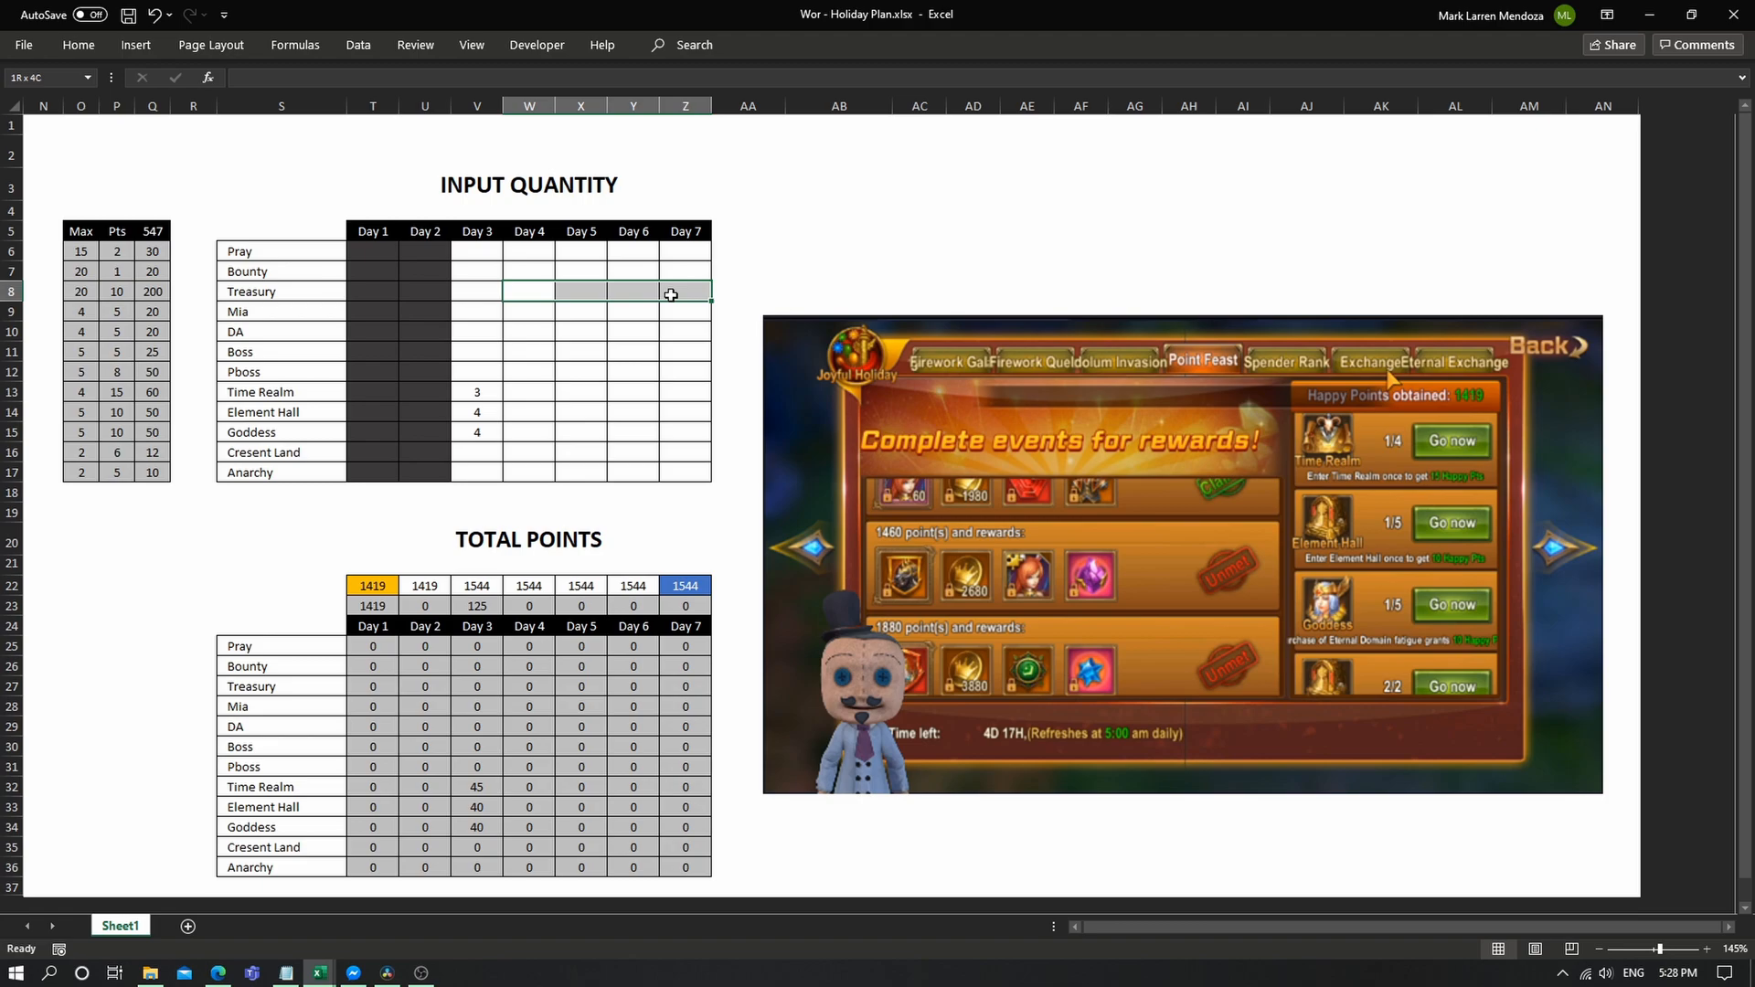
Step: Enter 20 Bounty for Day 4 and copy it across days 5–7
text(15)
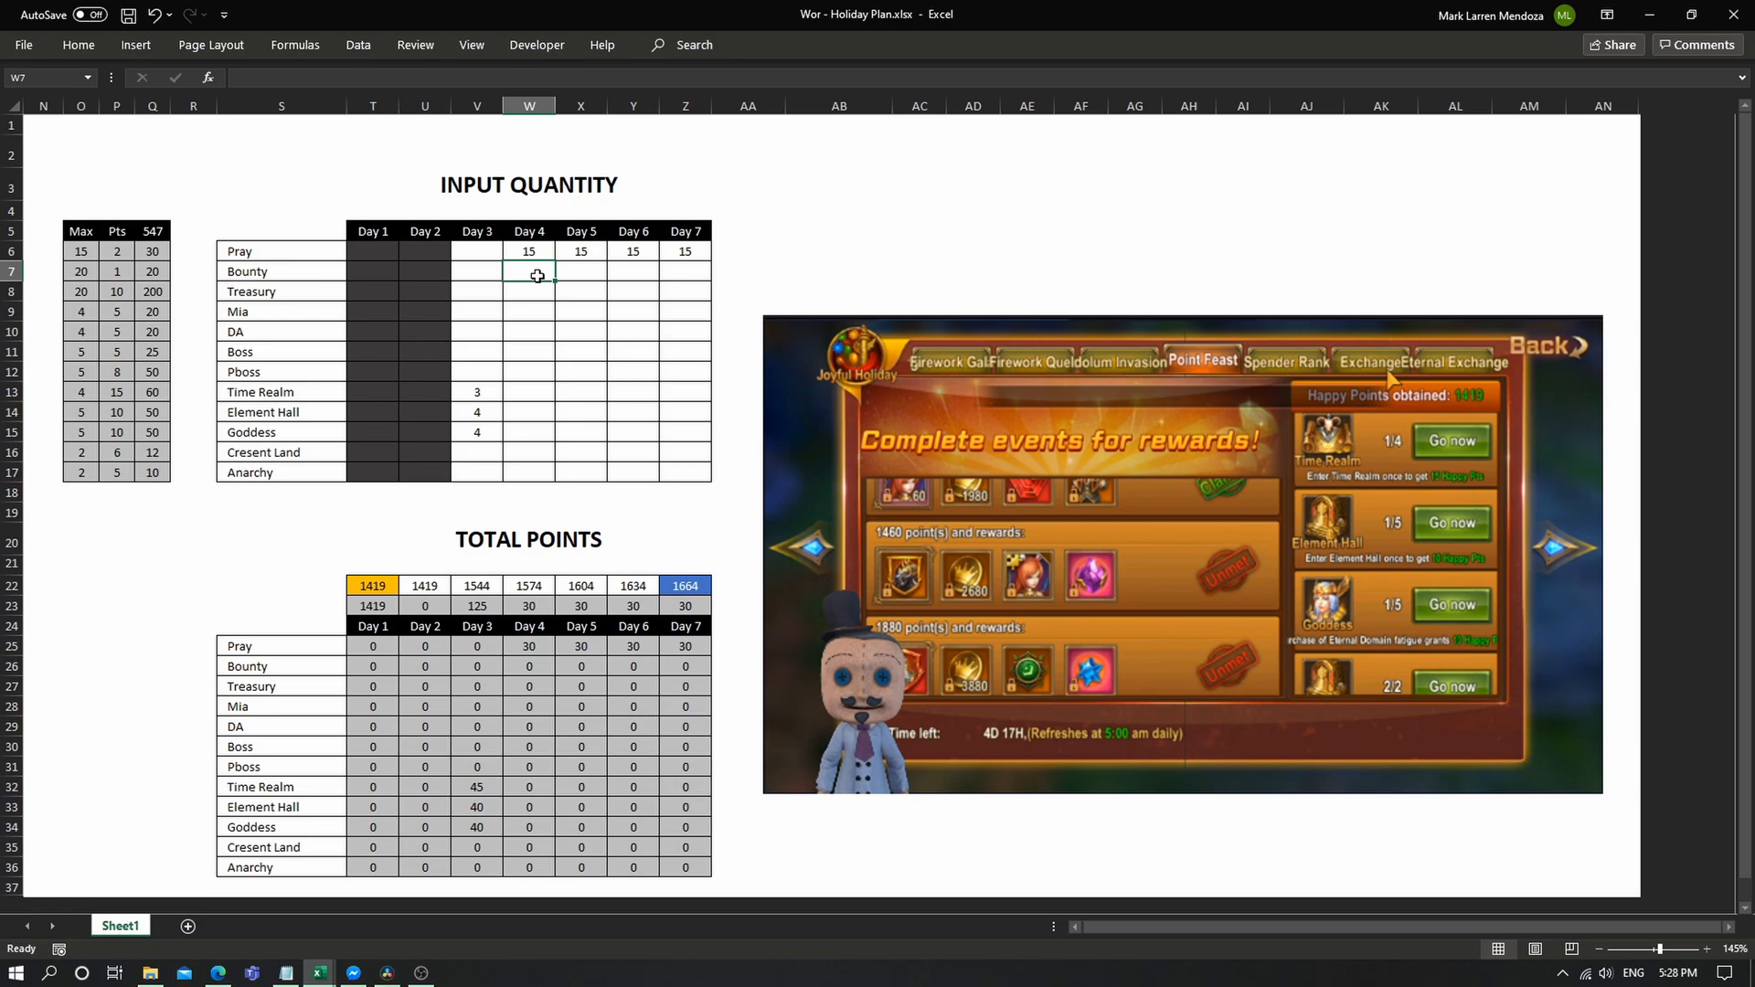
click(79, 106)
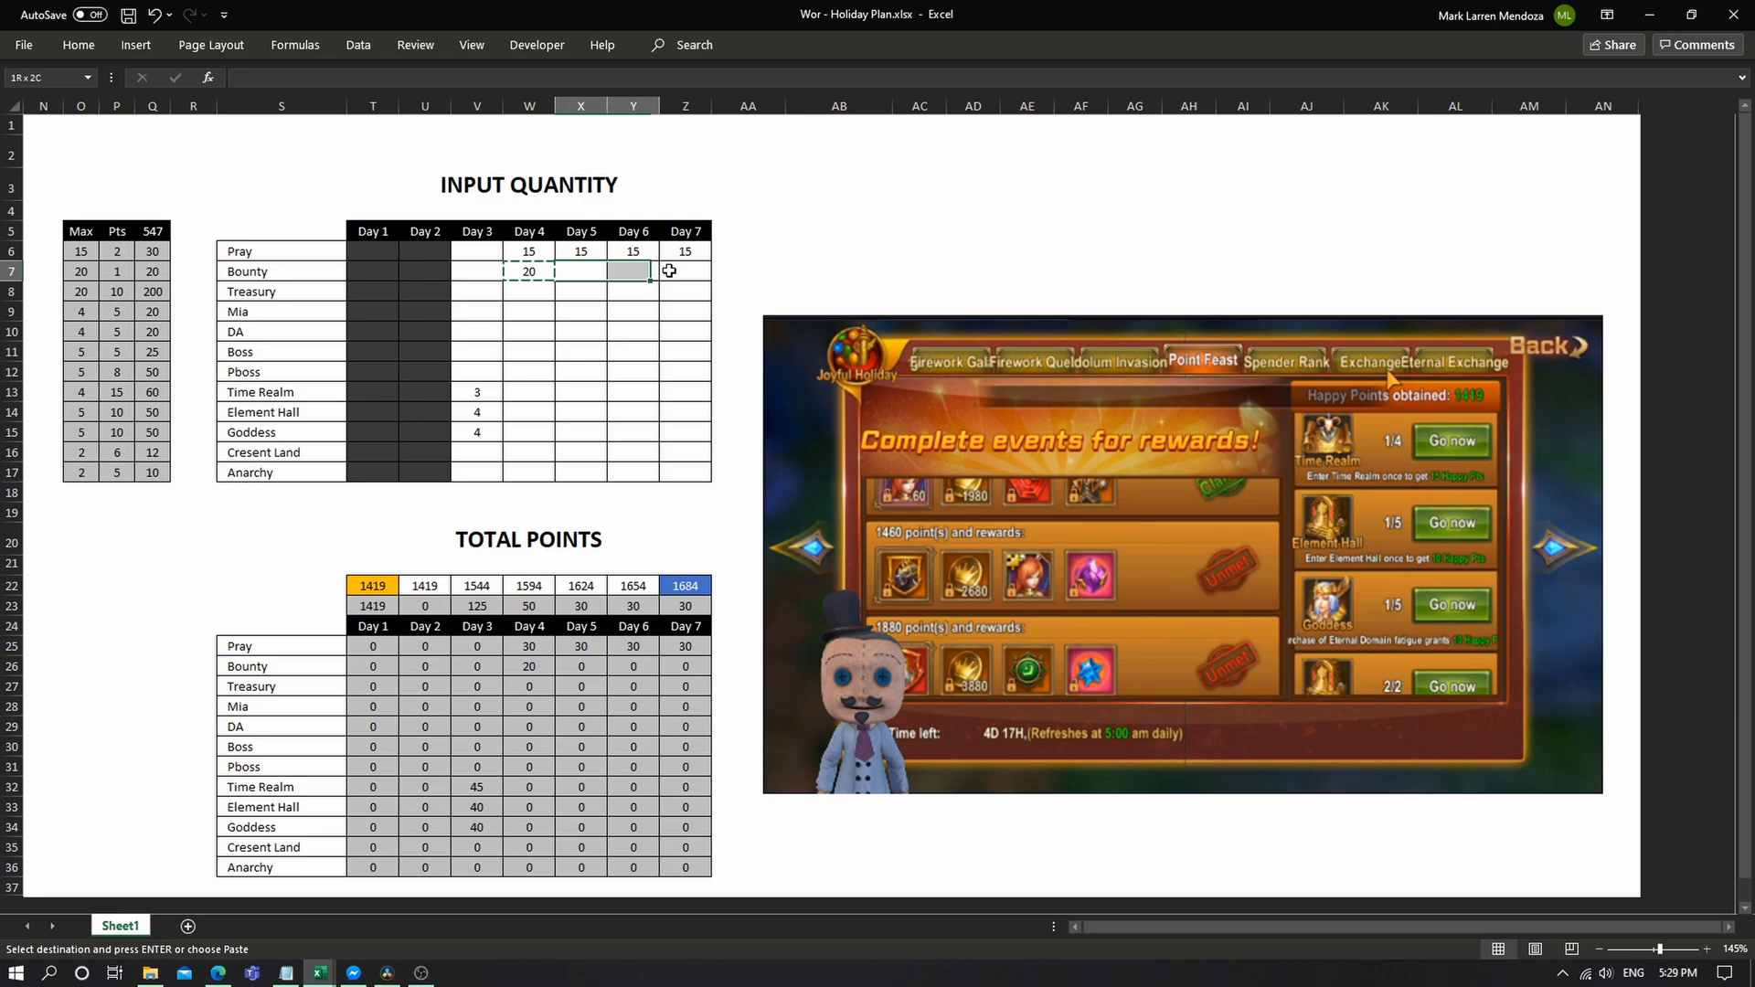
key(Enter)
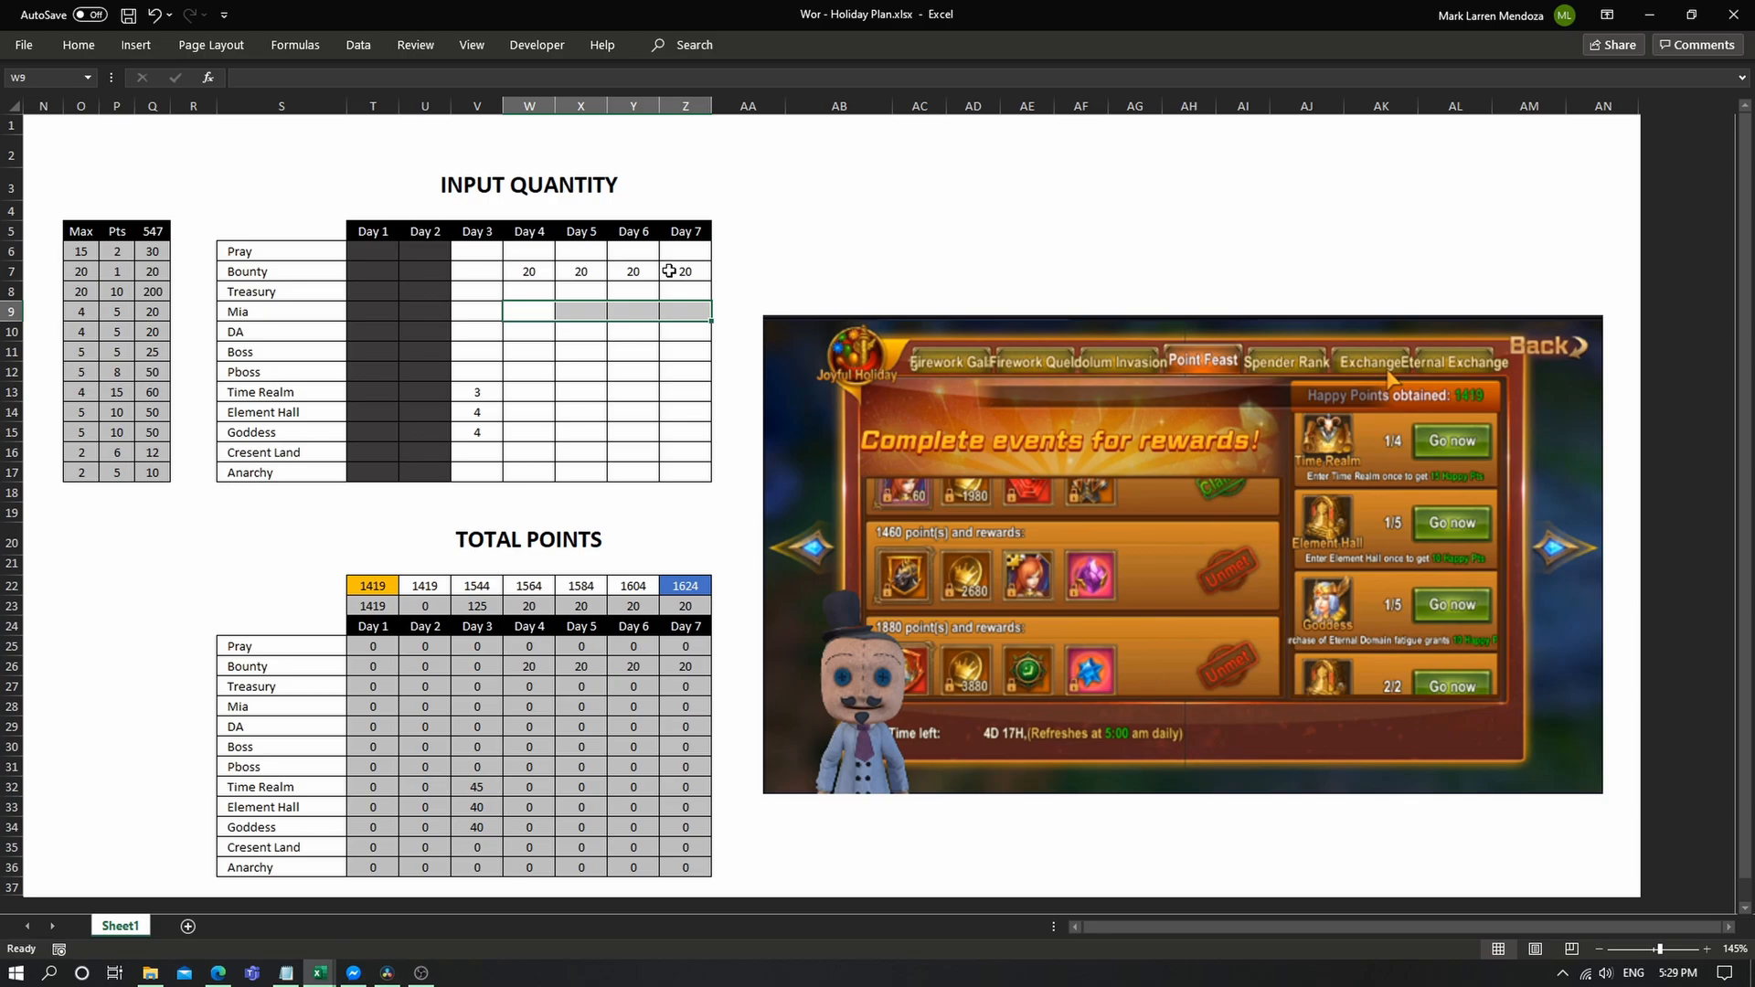
Step: Fill days 4–7 with 4 Mia, 4 DA, 5 Boss, 1 Time Realm/Element Hall/Goddess and 2 Cresent Land/Anarchy
text(4)
click(607, 391)
text(1)
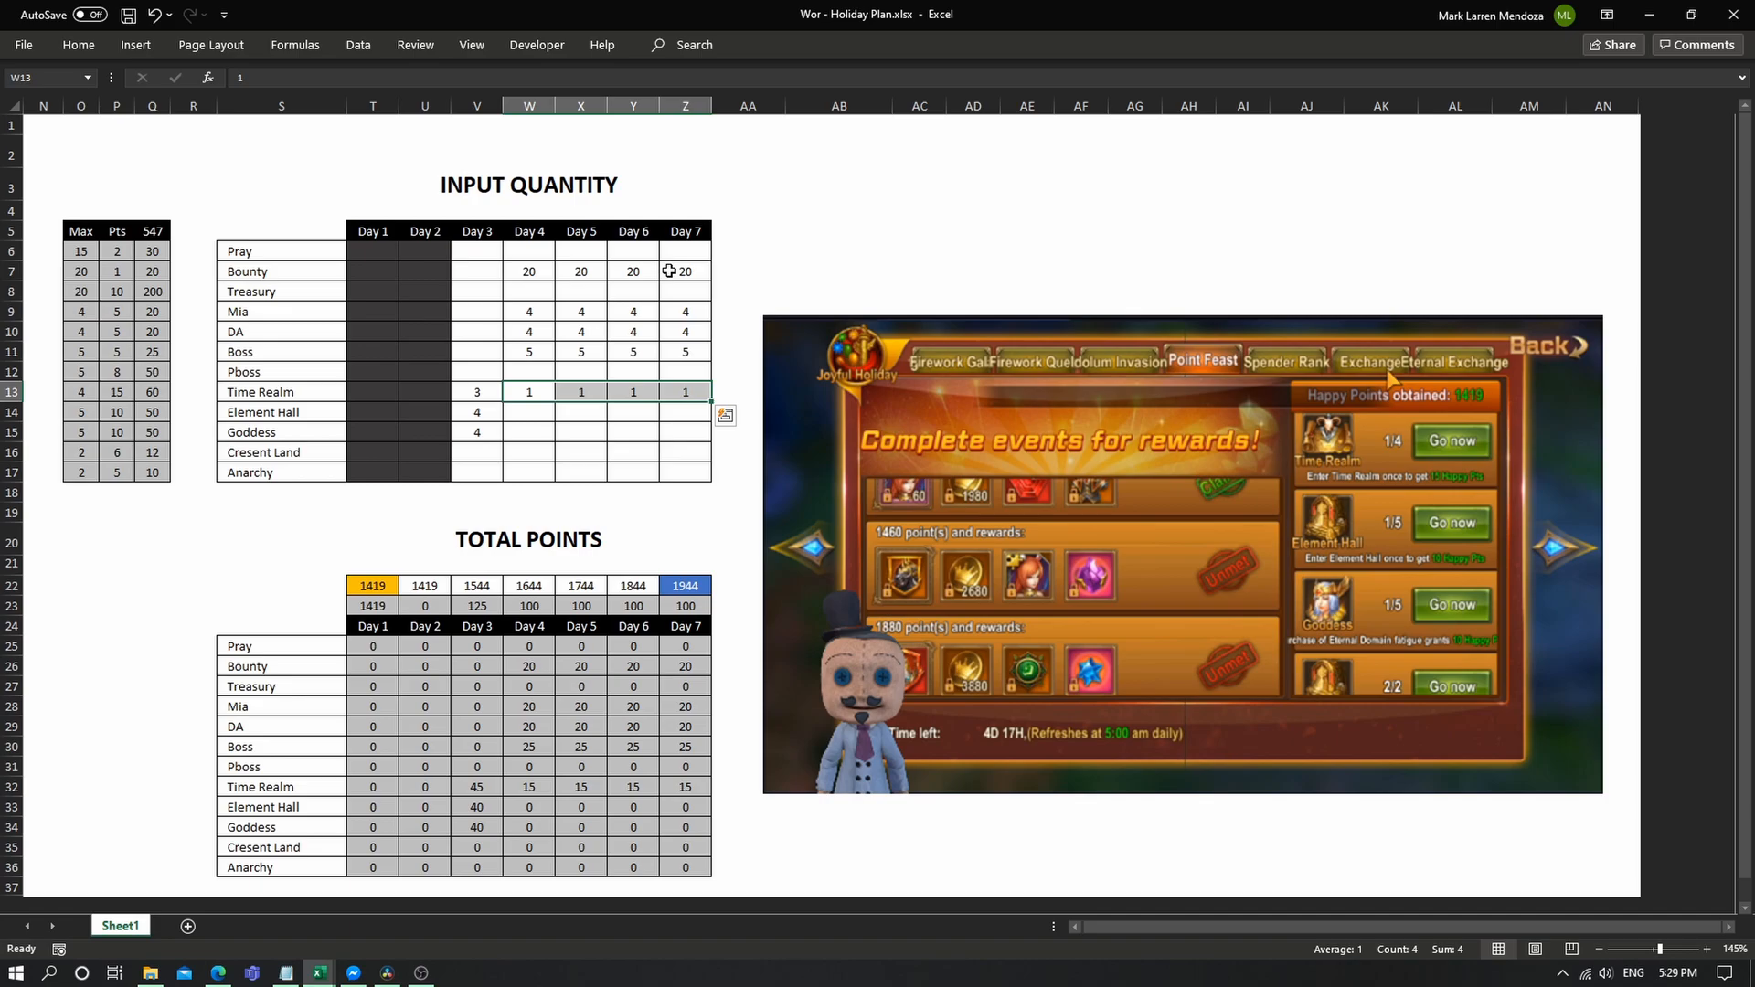
click(529, 412)
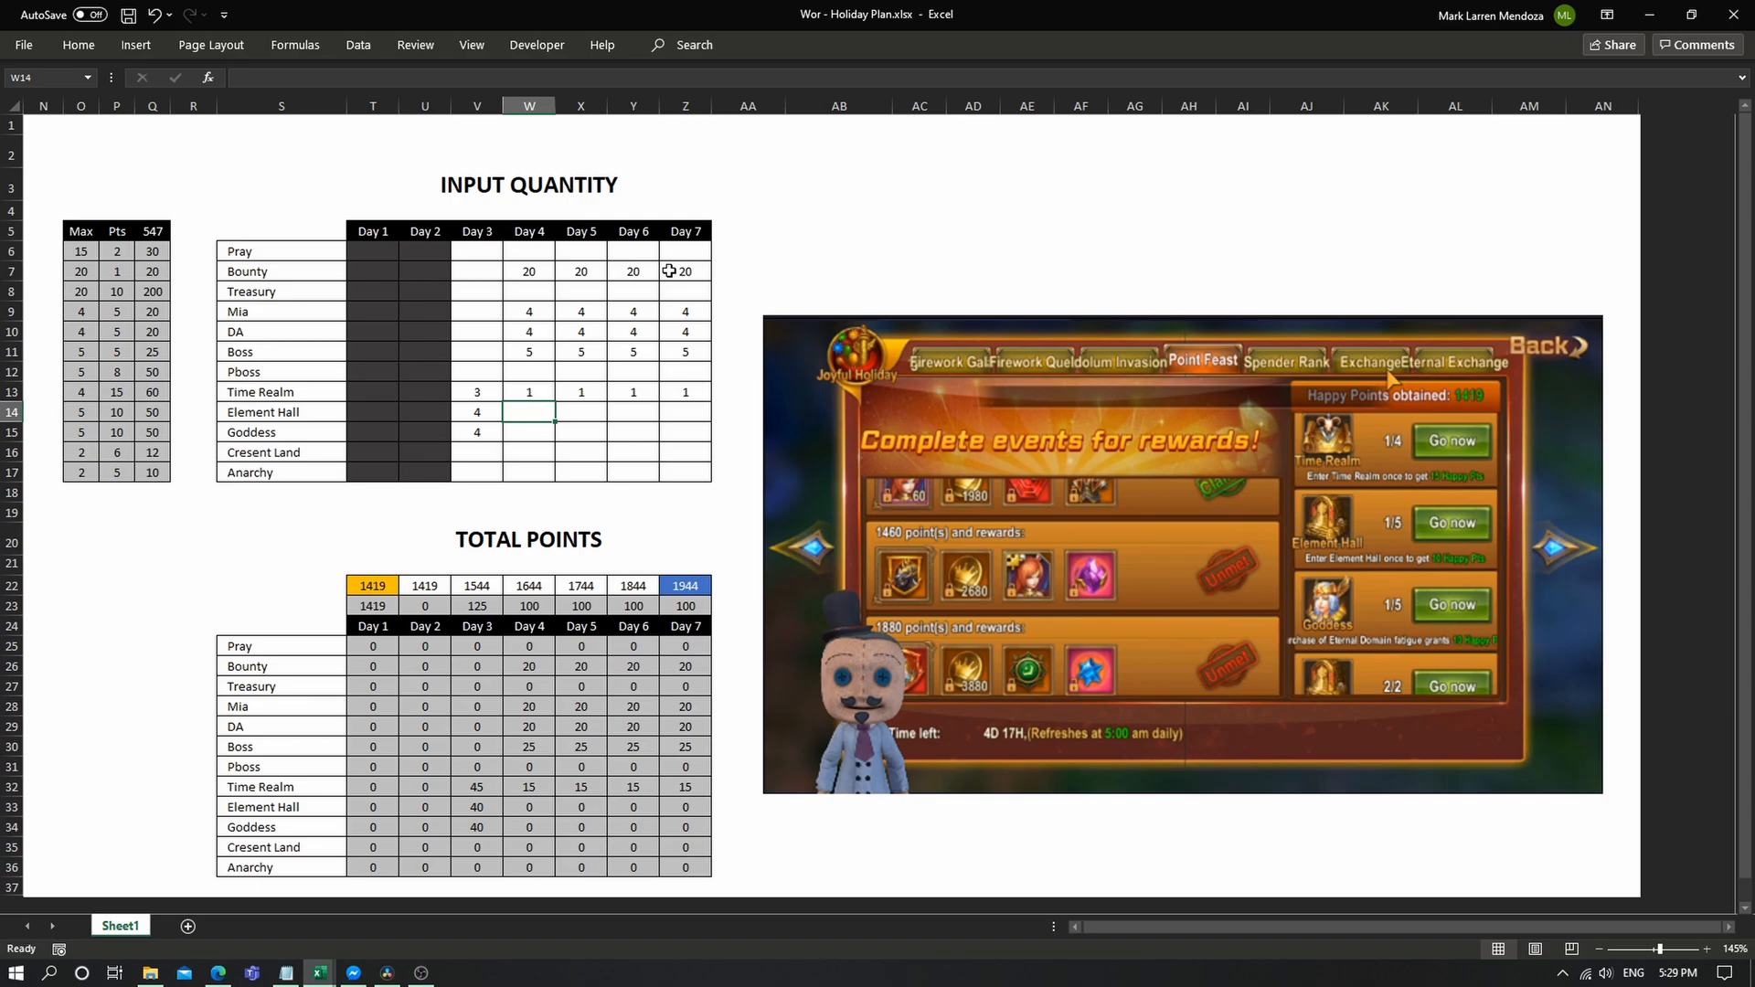
text(1)
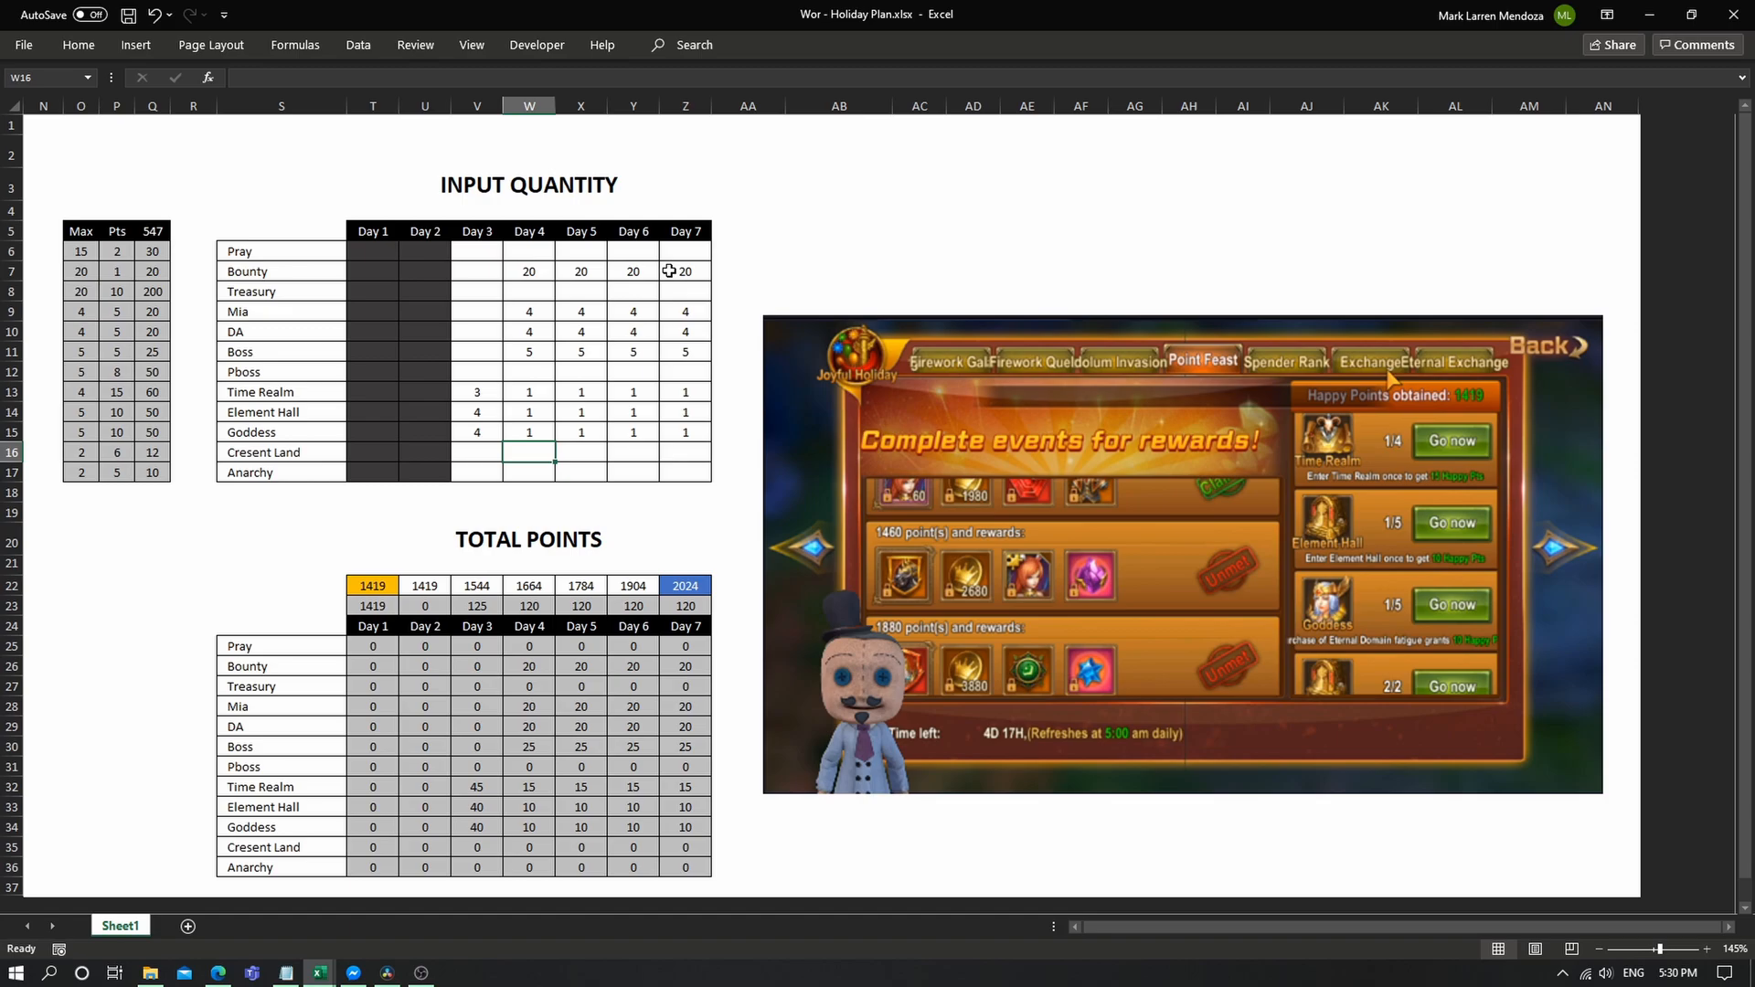
text(2)
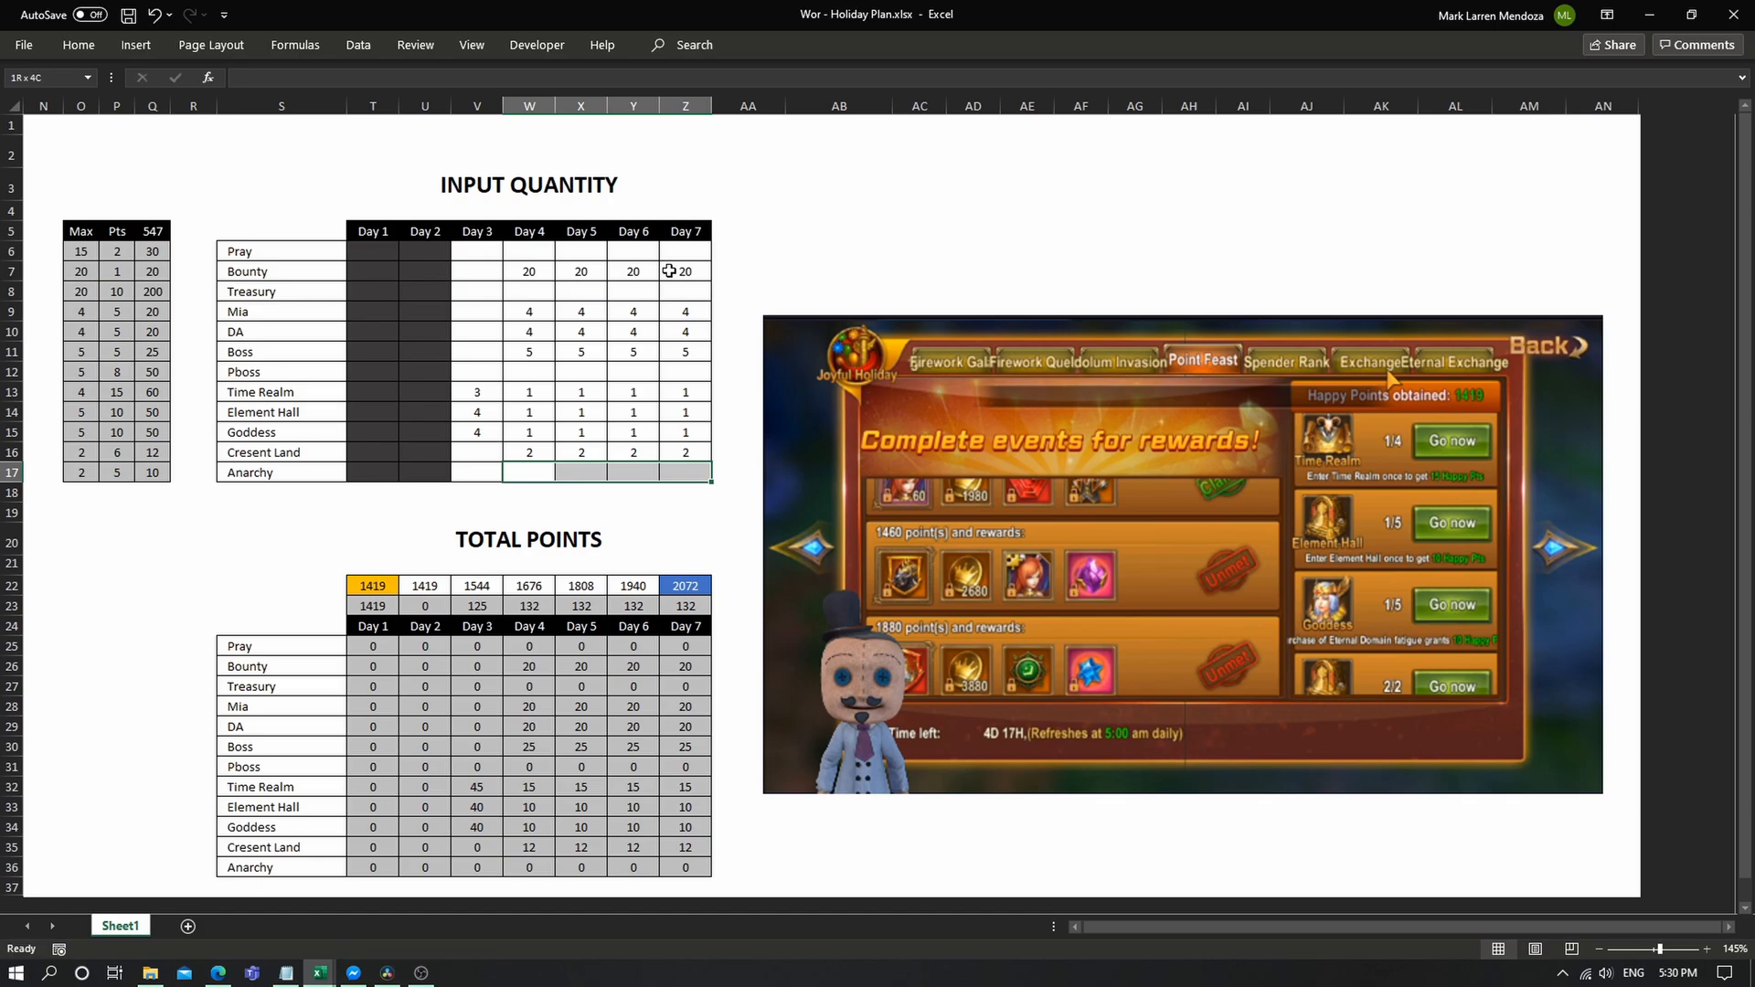
text(2)
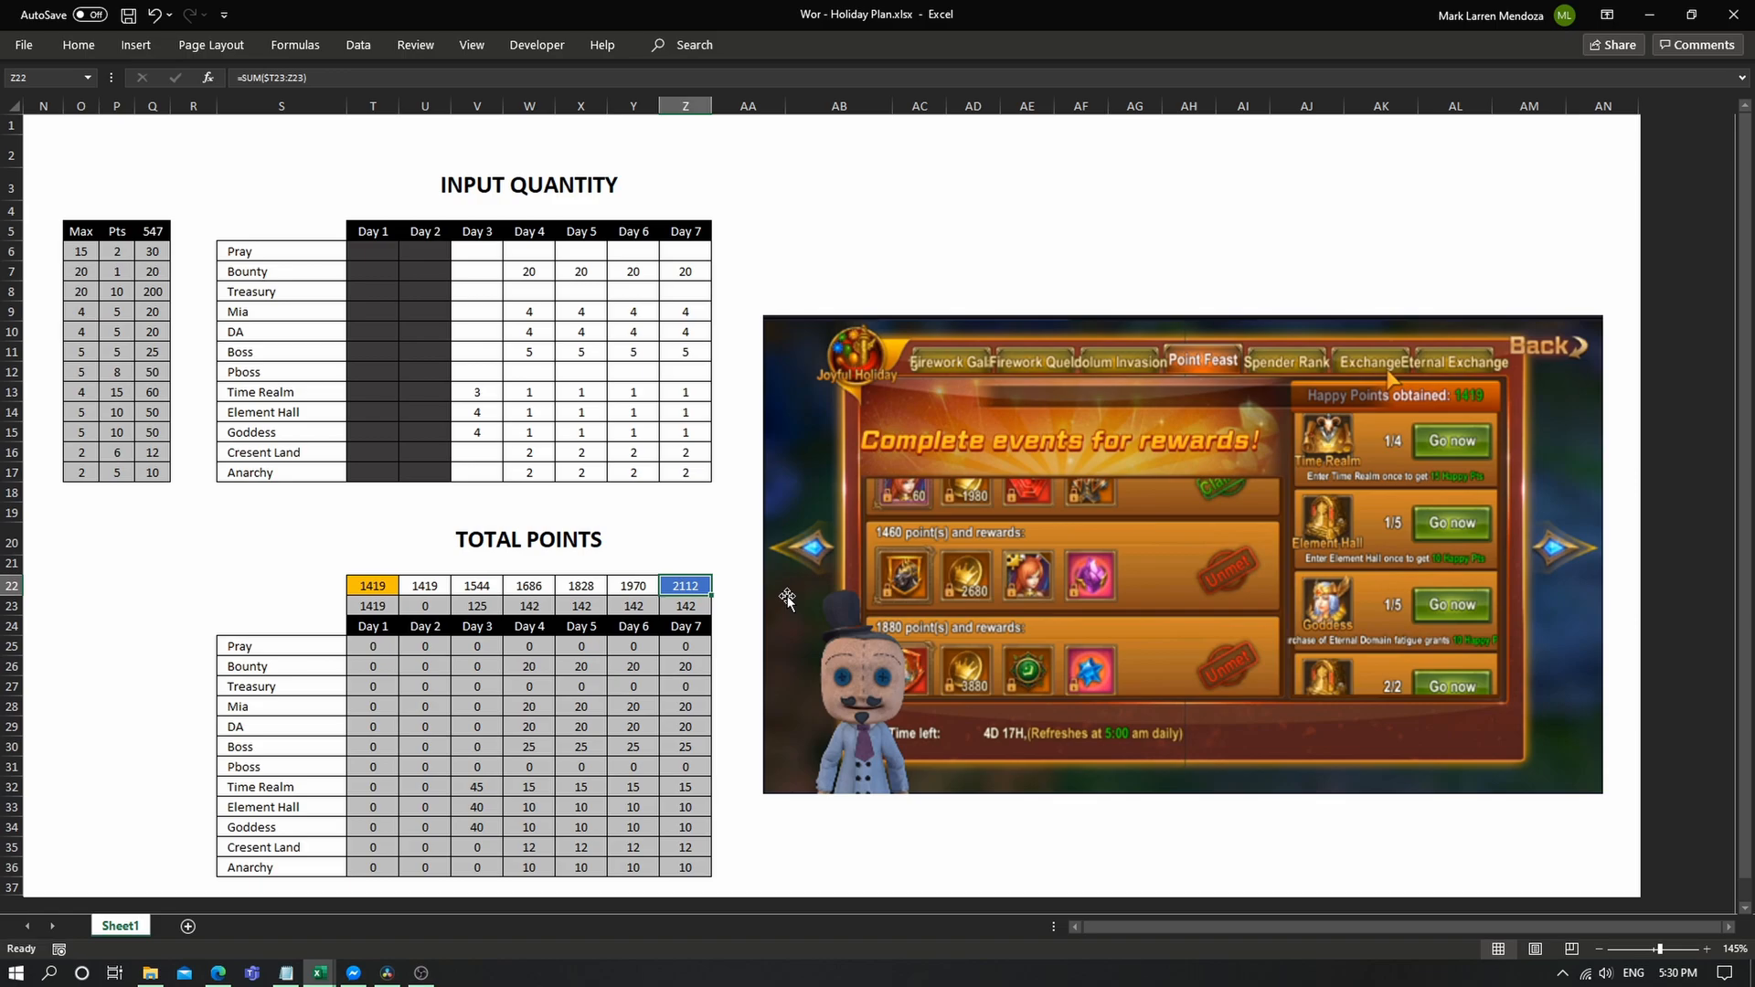
mouse_move(527, 236)
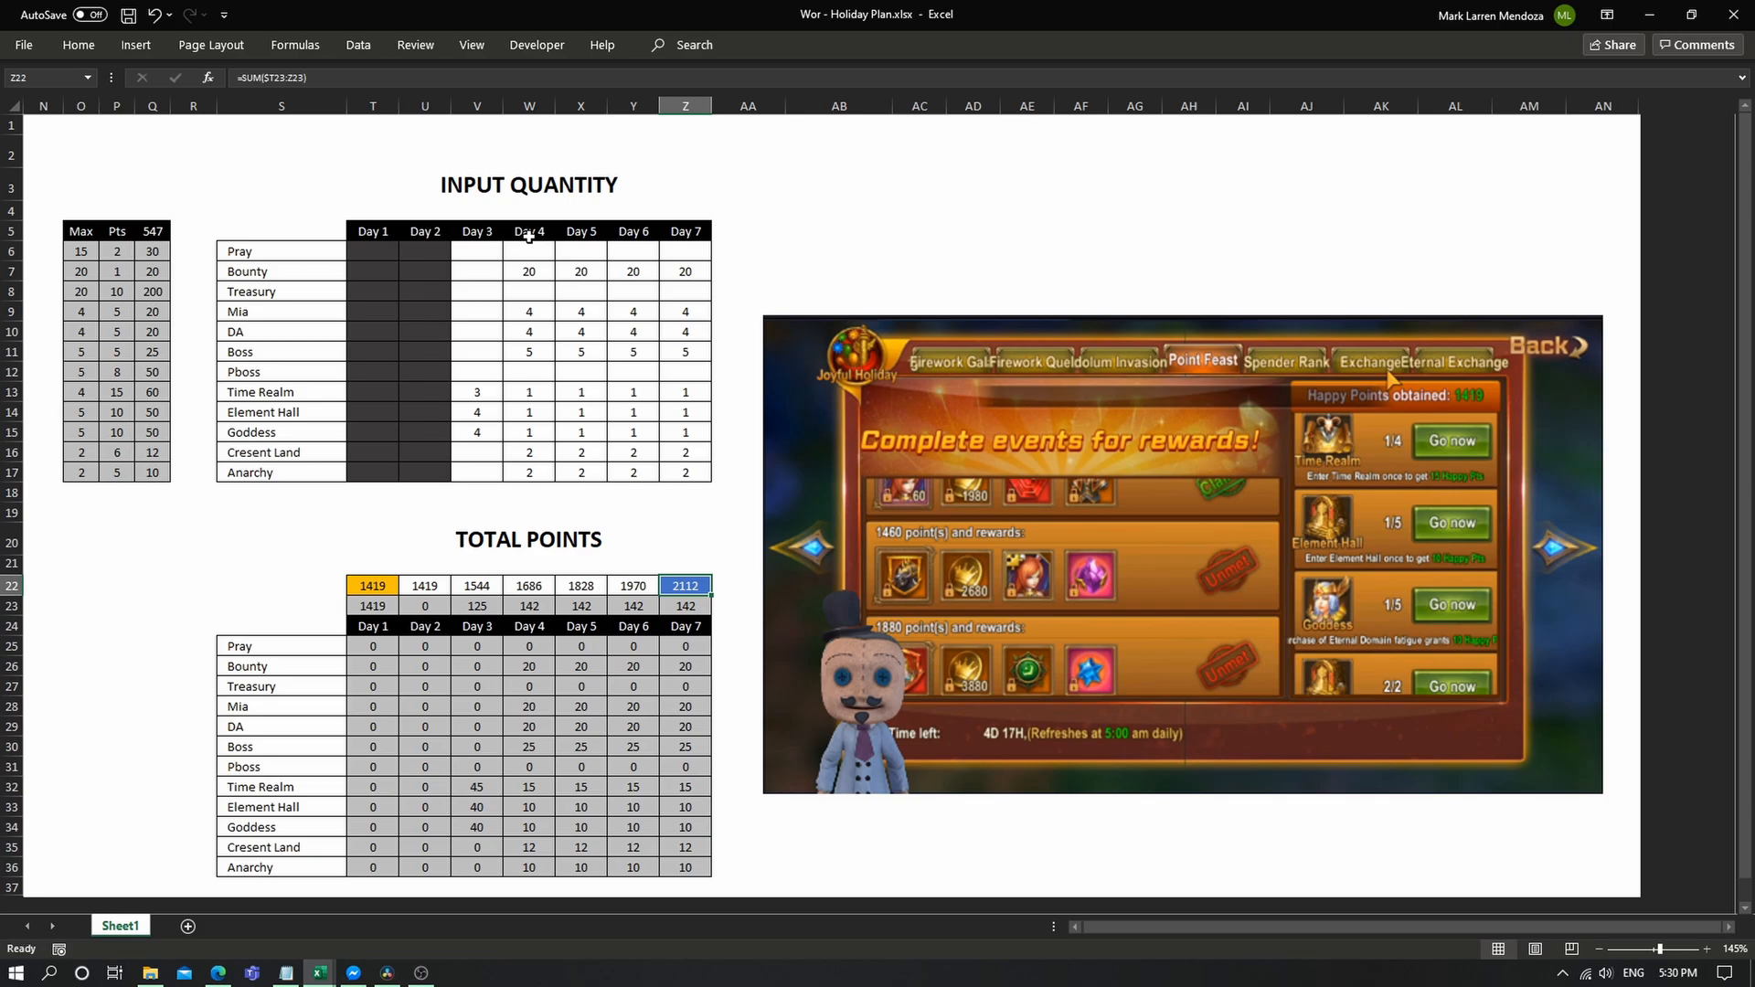
Step: Check the Treasury maximum, then enter 20 Treasury for Day 4 and Day 5
click(528, 371)
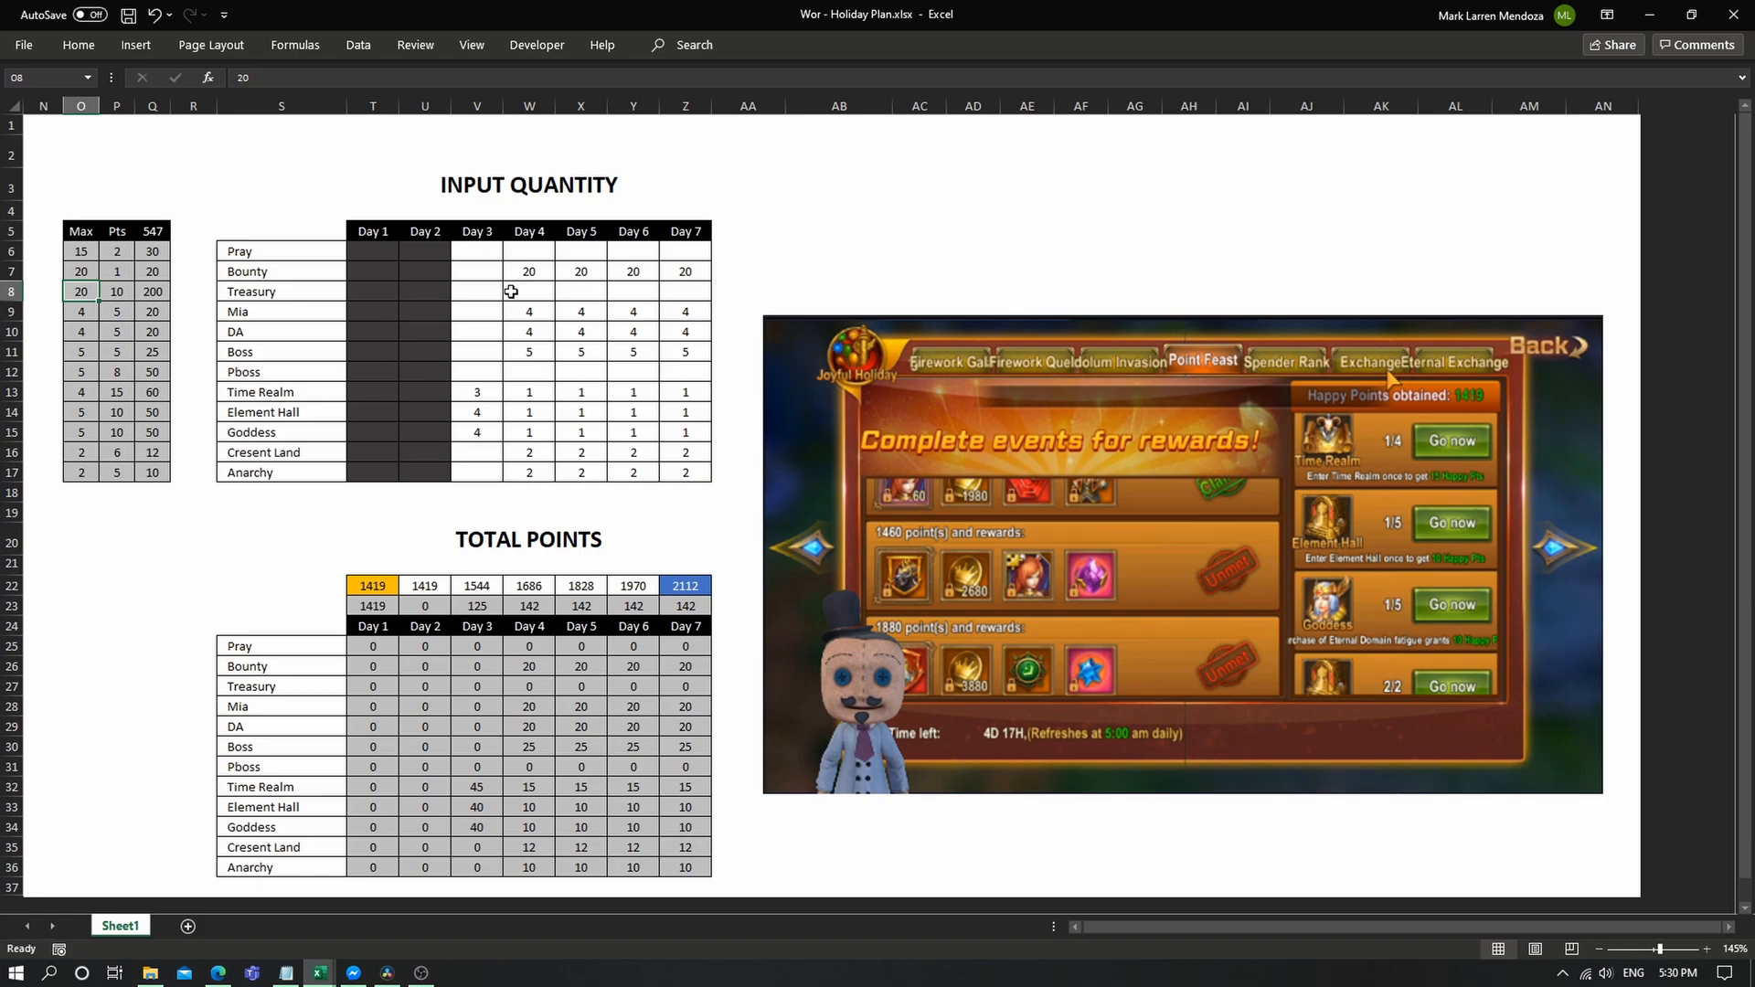
text(20)
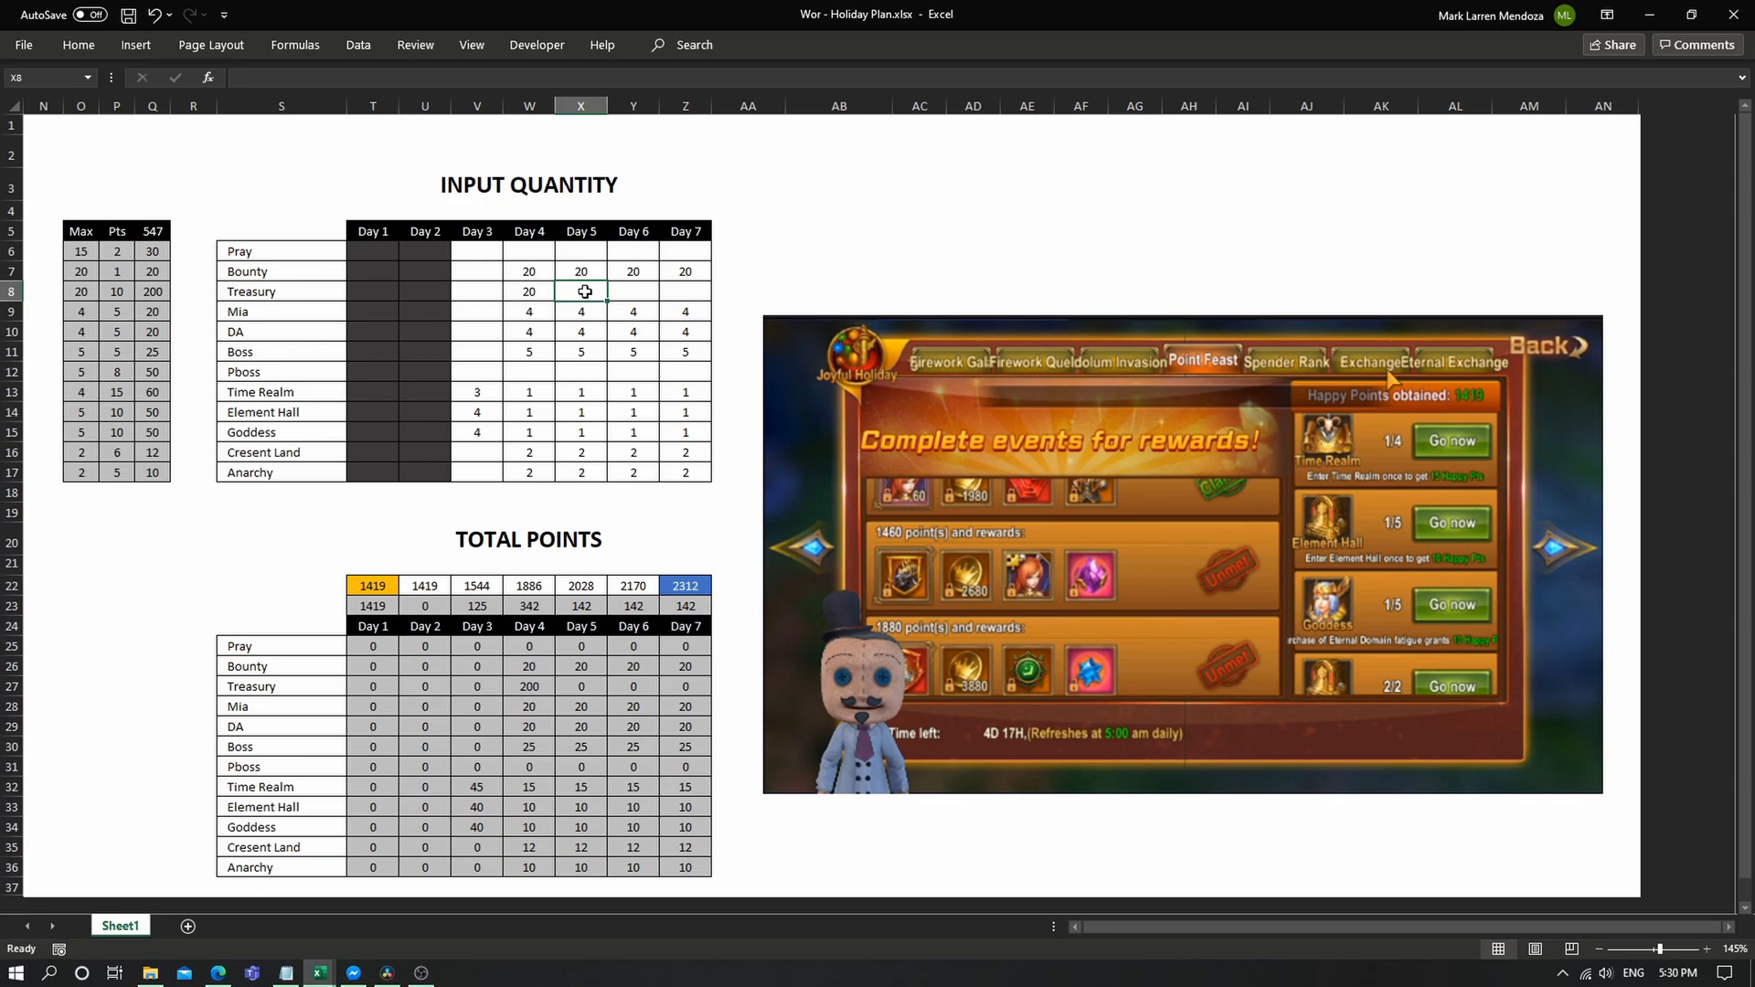
text(20)
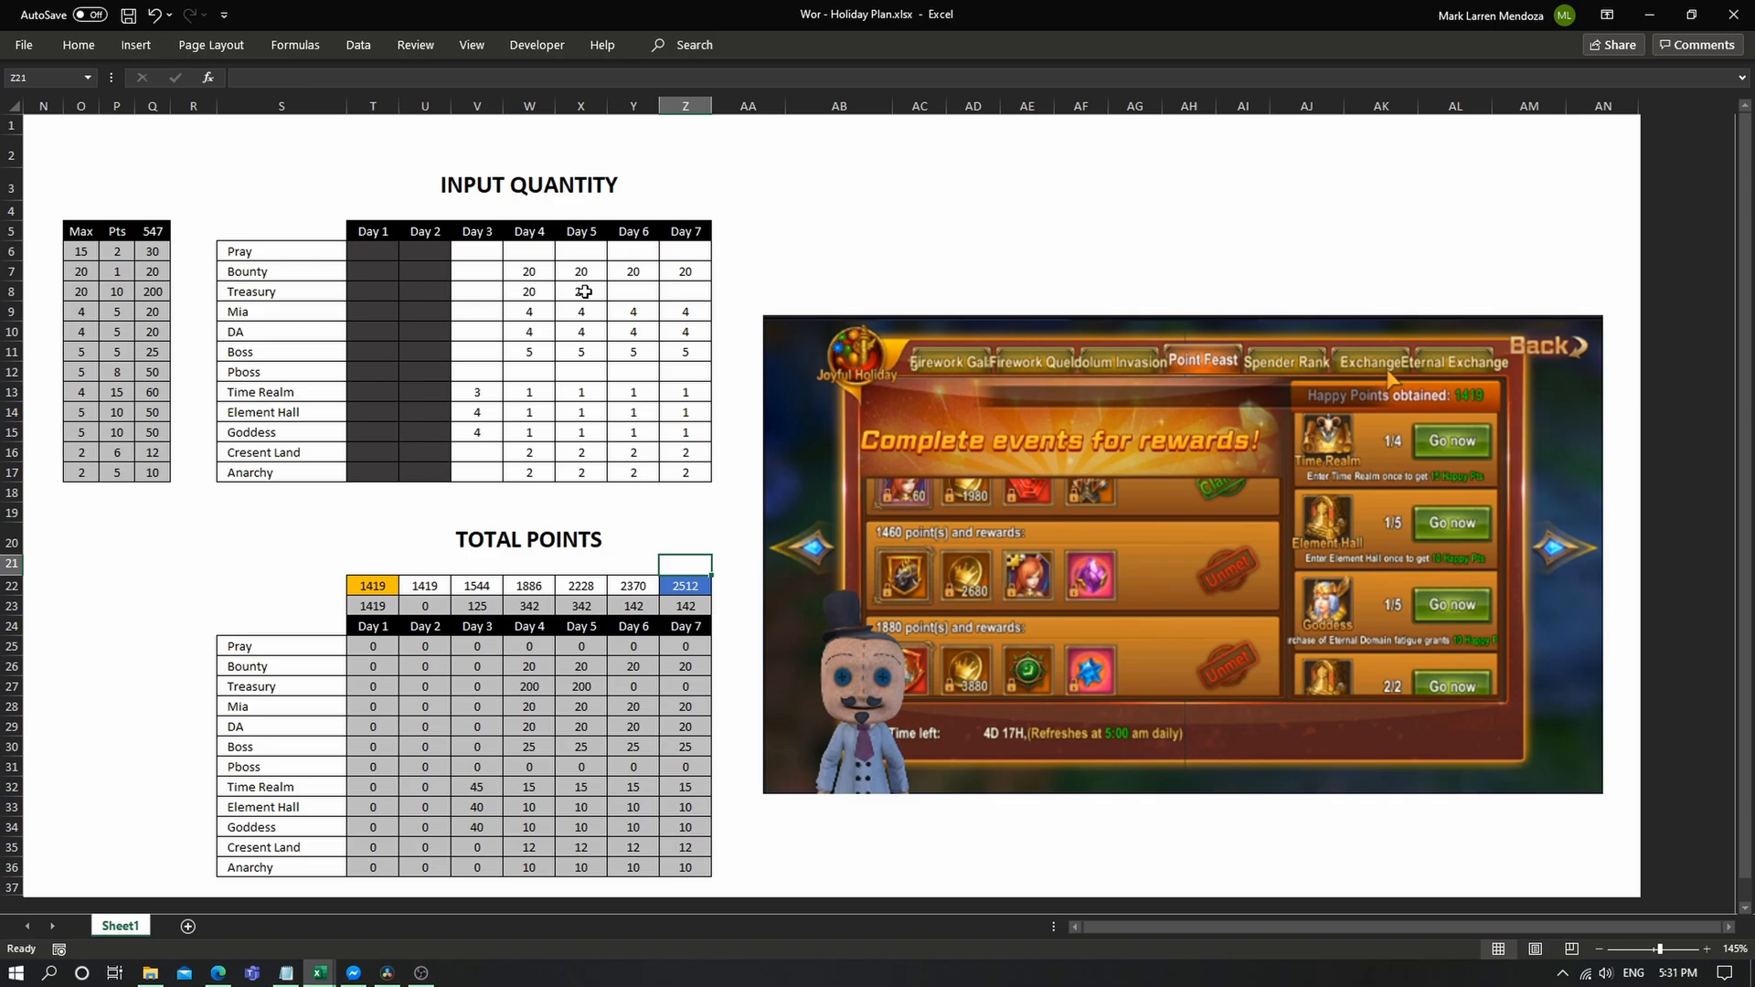
Step: Set days 4–7 to 15 Pray and 2 each of Time Realm and Goddess
text(15)
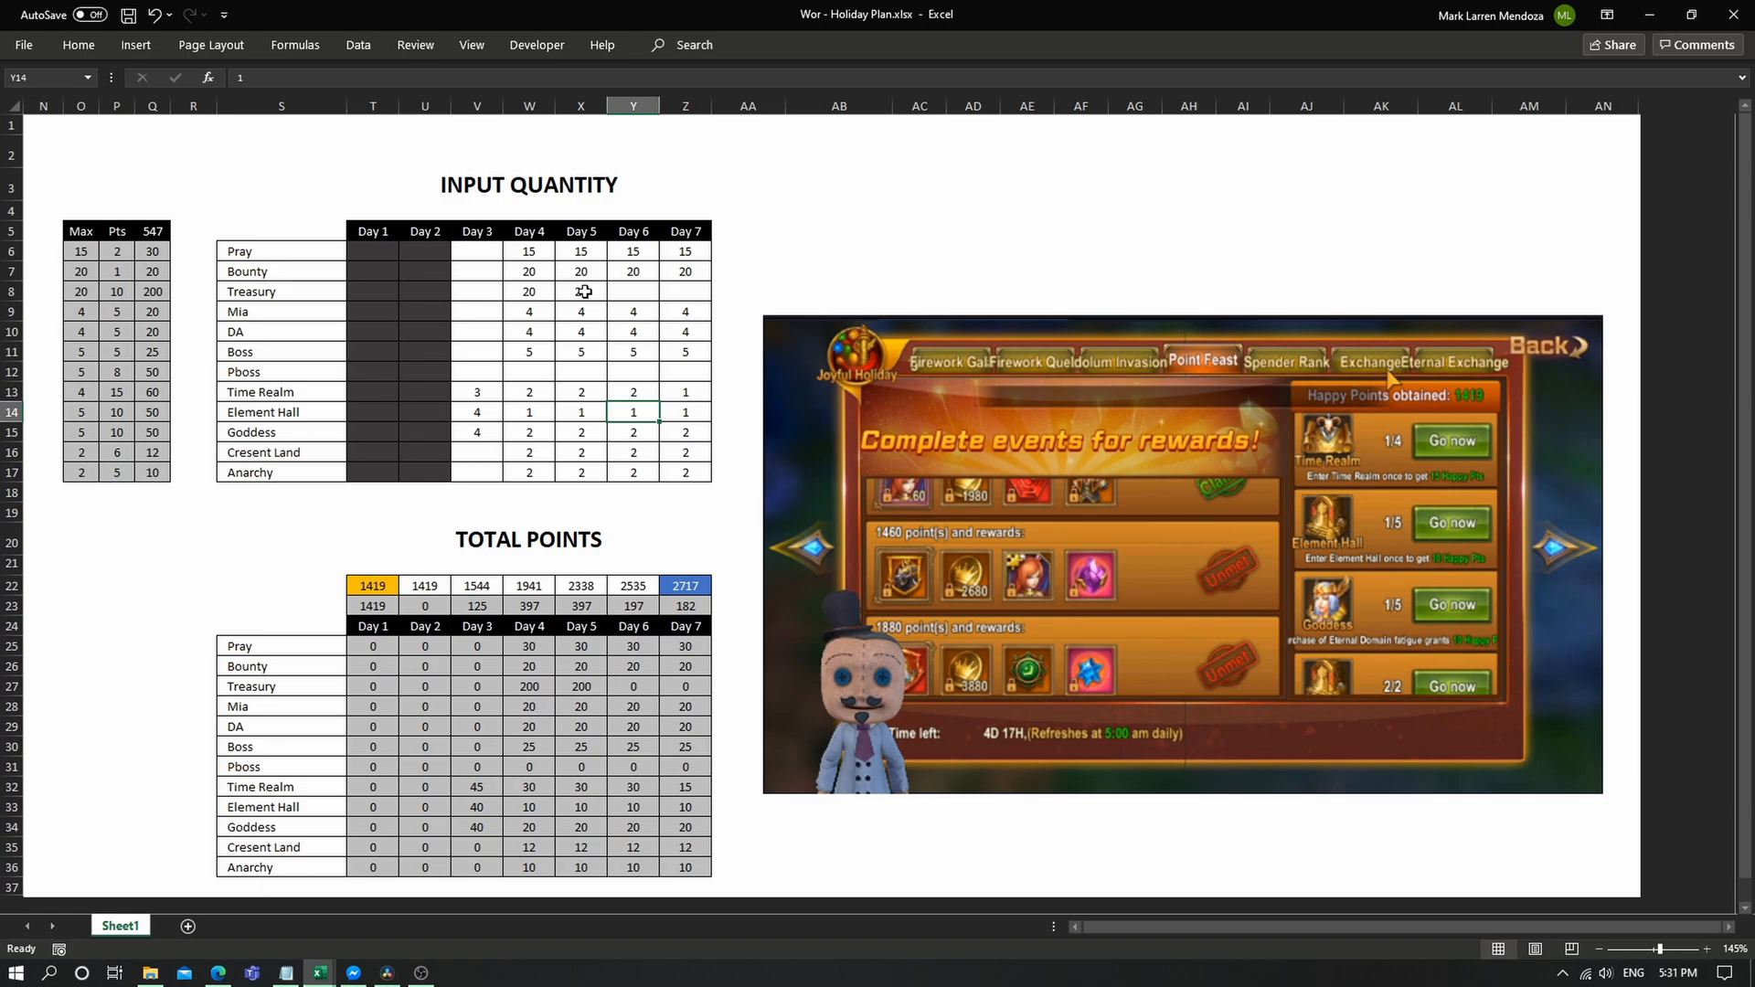
click(686, 412)
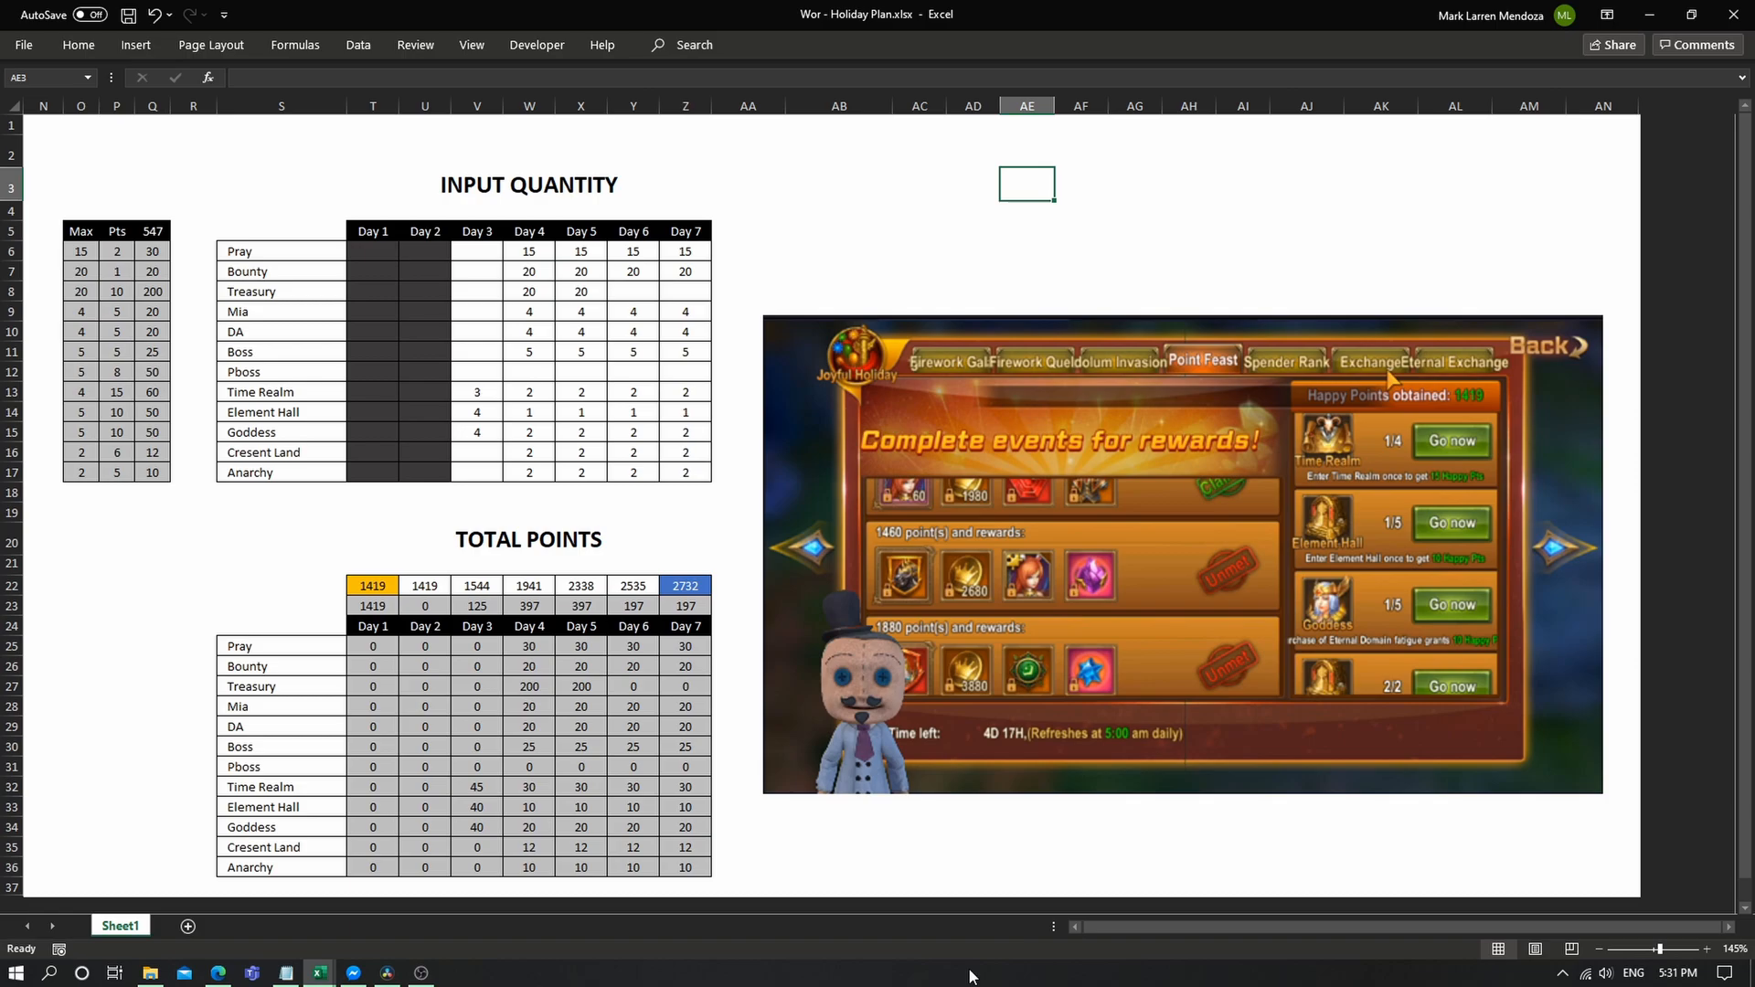
click(1026, 845)
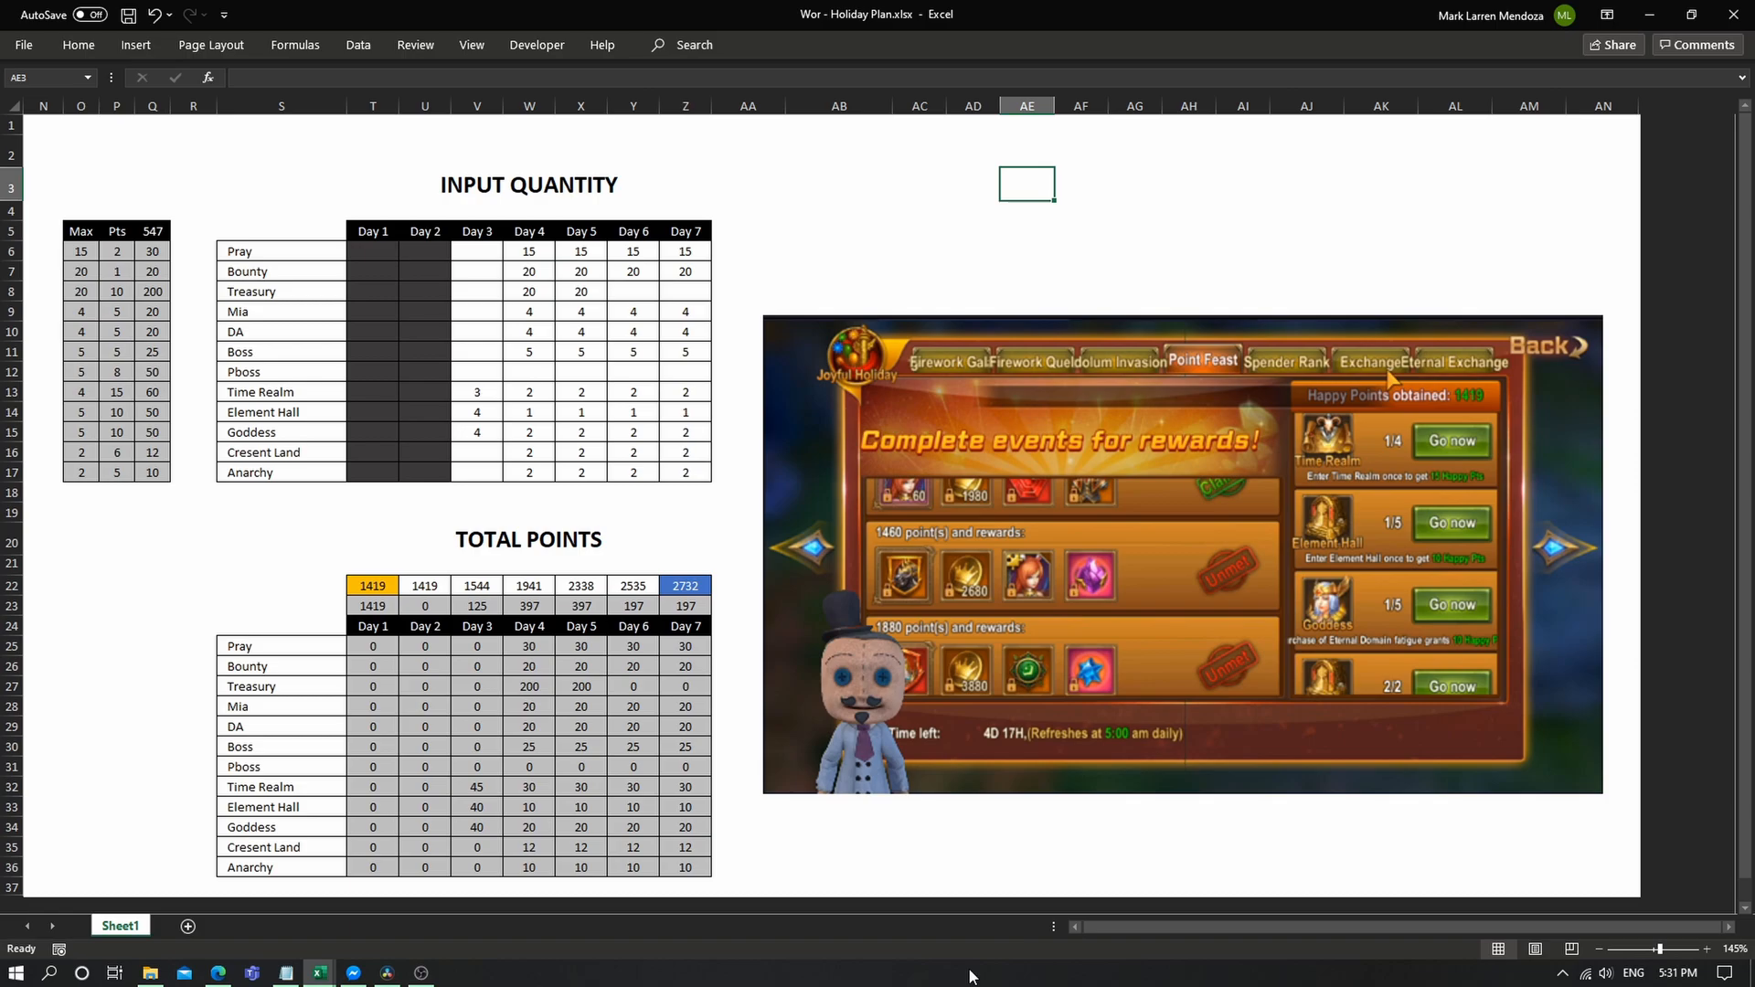